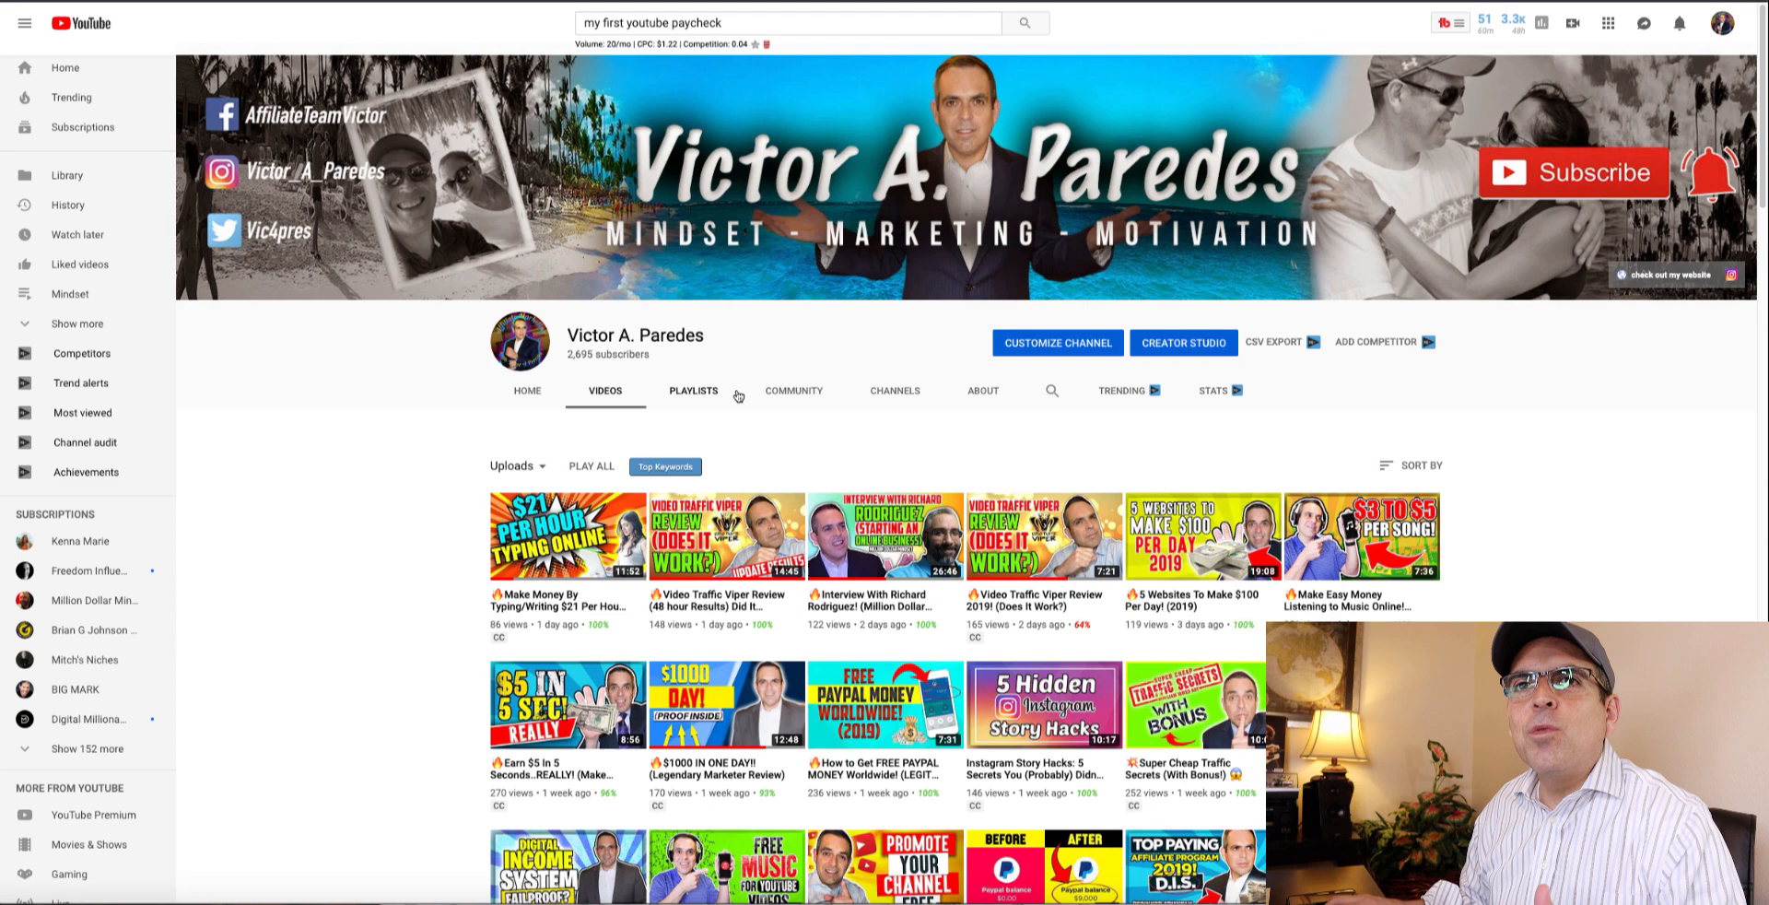
mouse_move(652, 371)
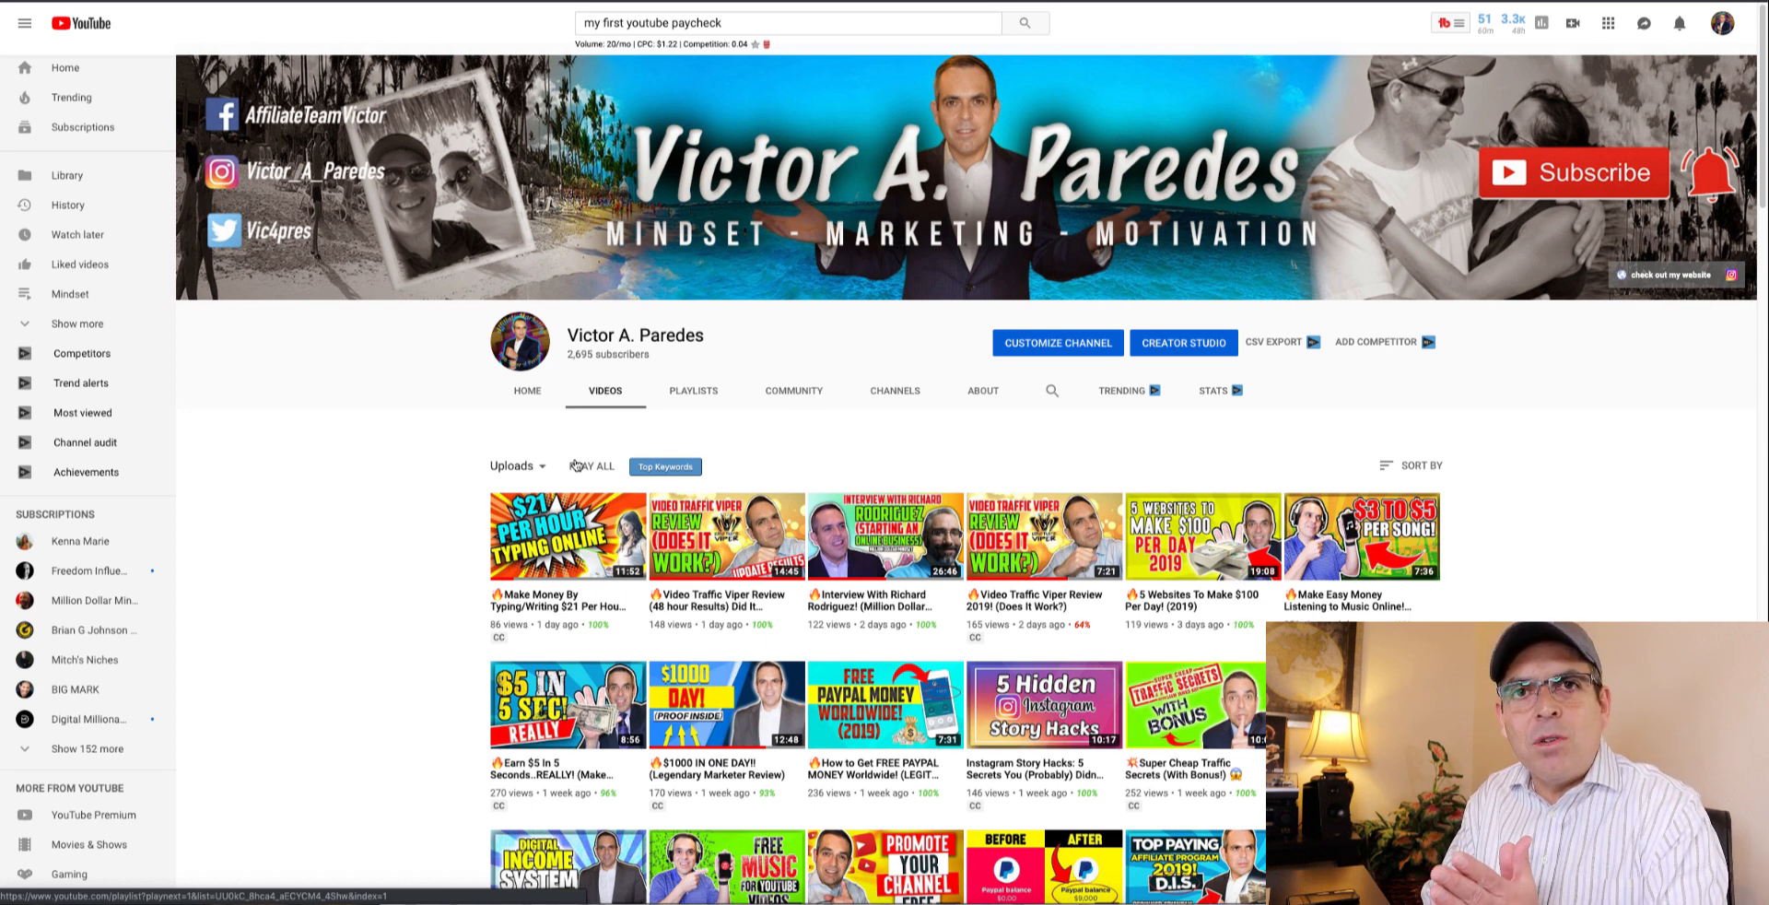
Step: Scroll down the Videos tab to the uploads from one and two months ago
scroll("down", 3)
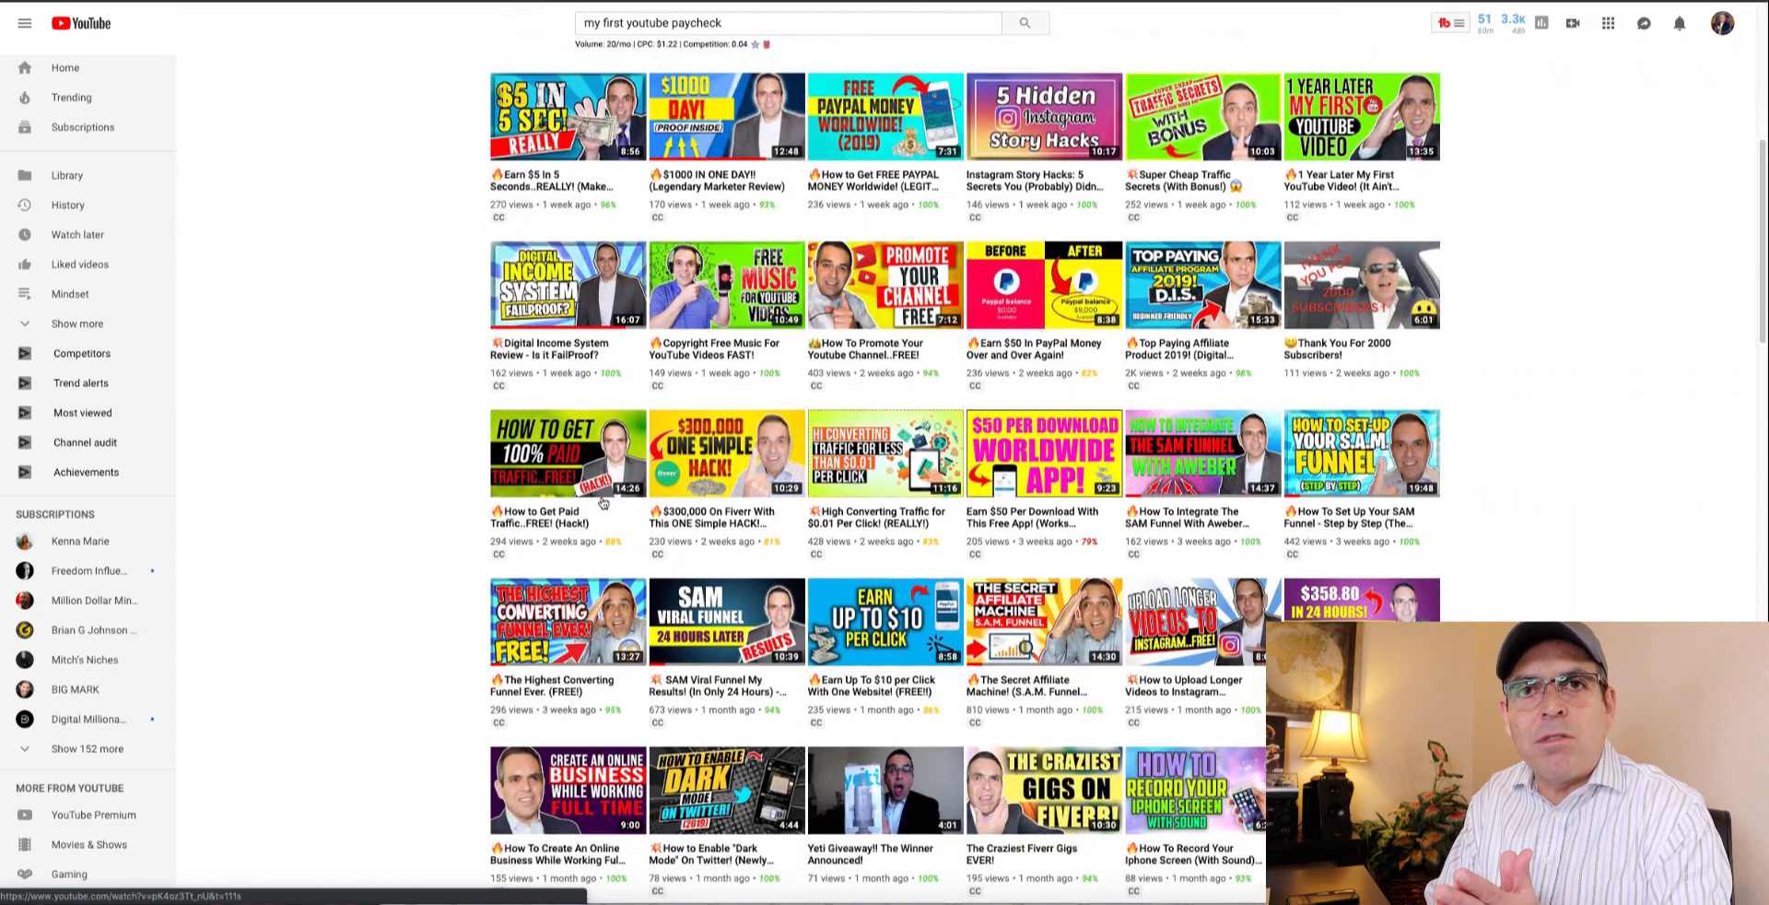
scroll("down", 3)
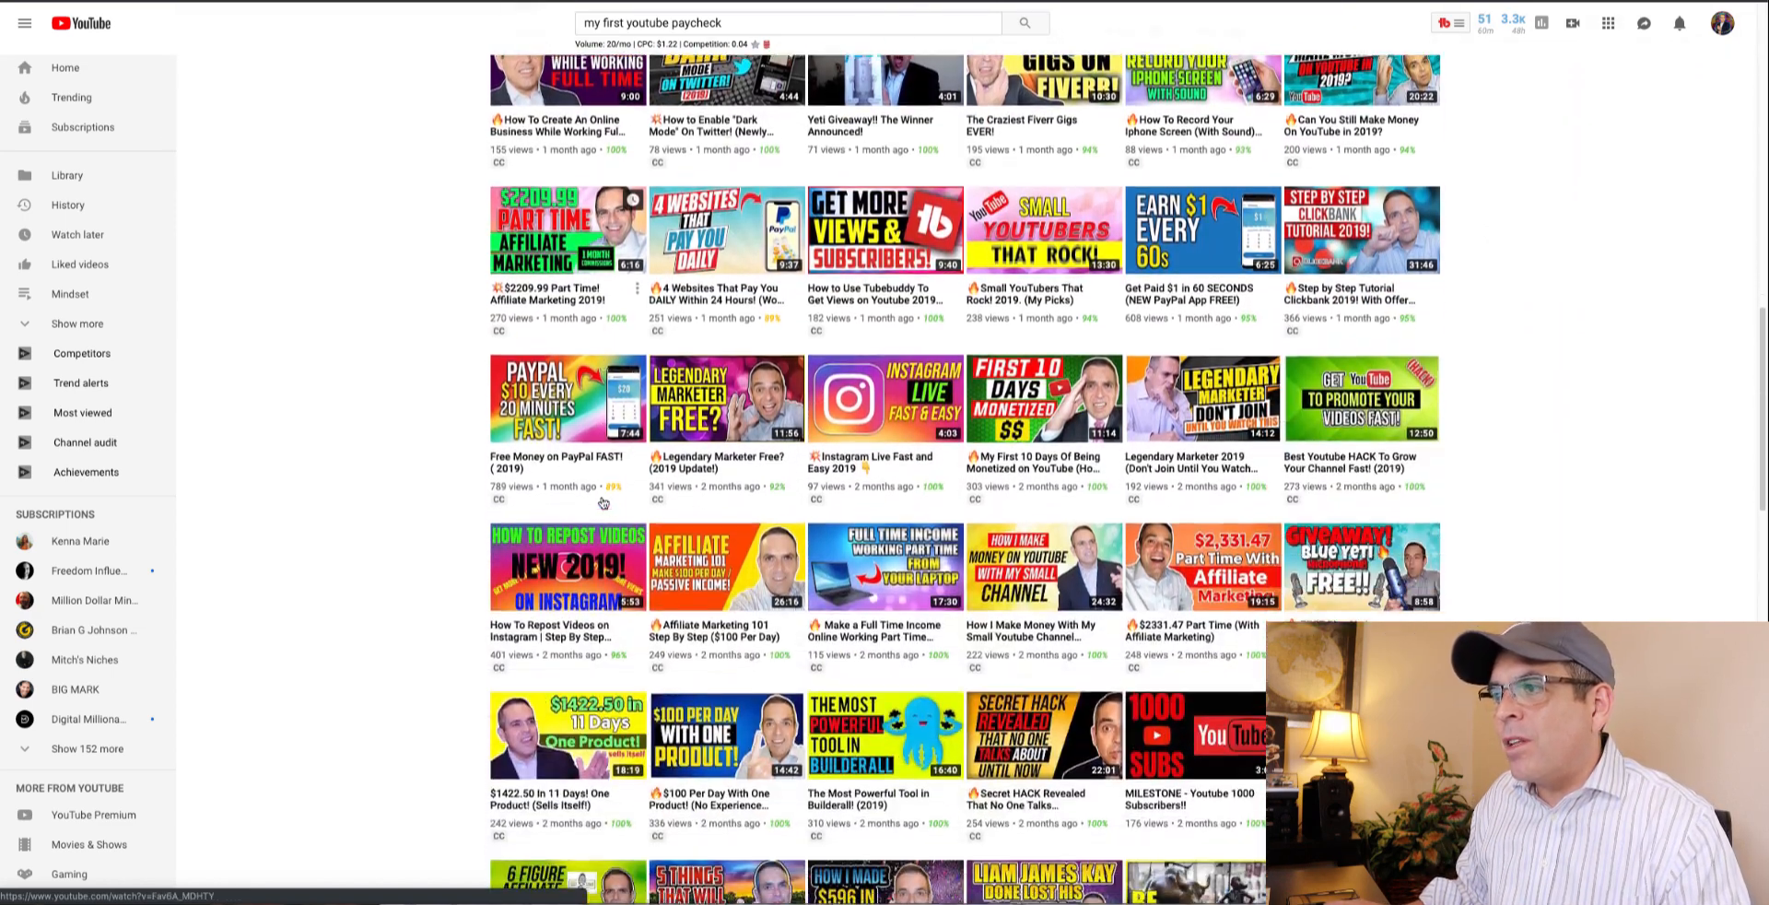
scroll("down", 3)
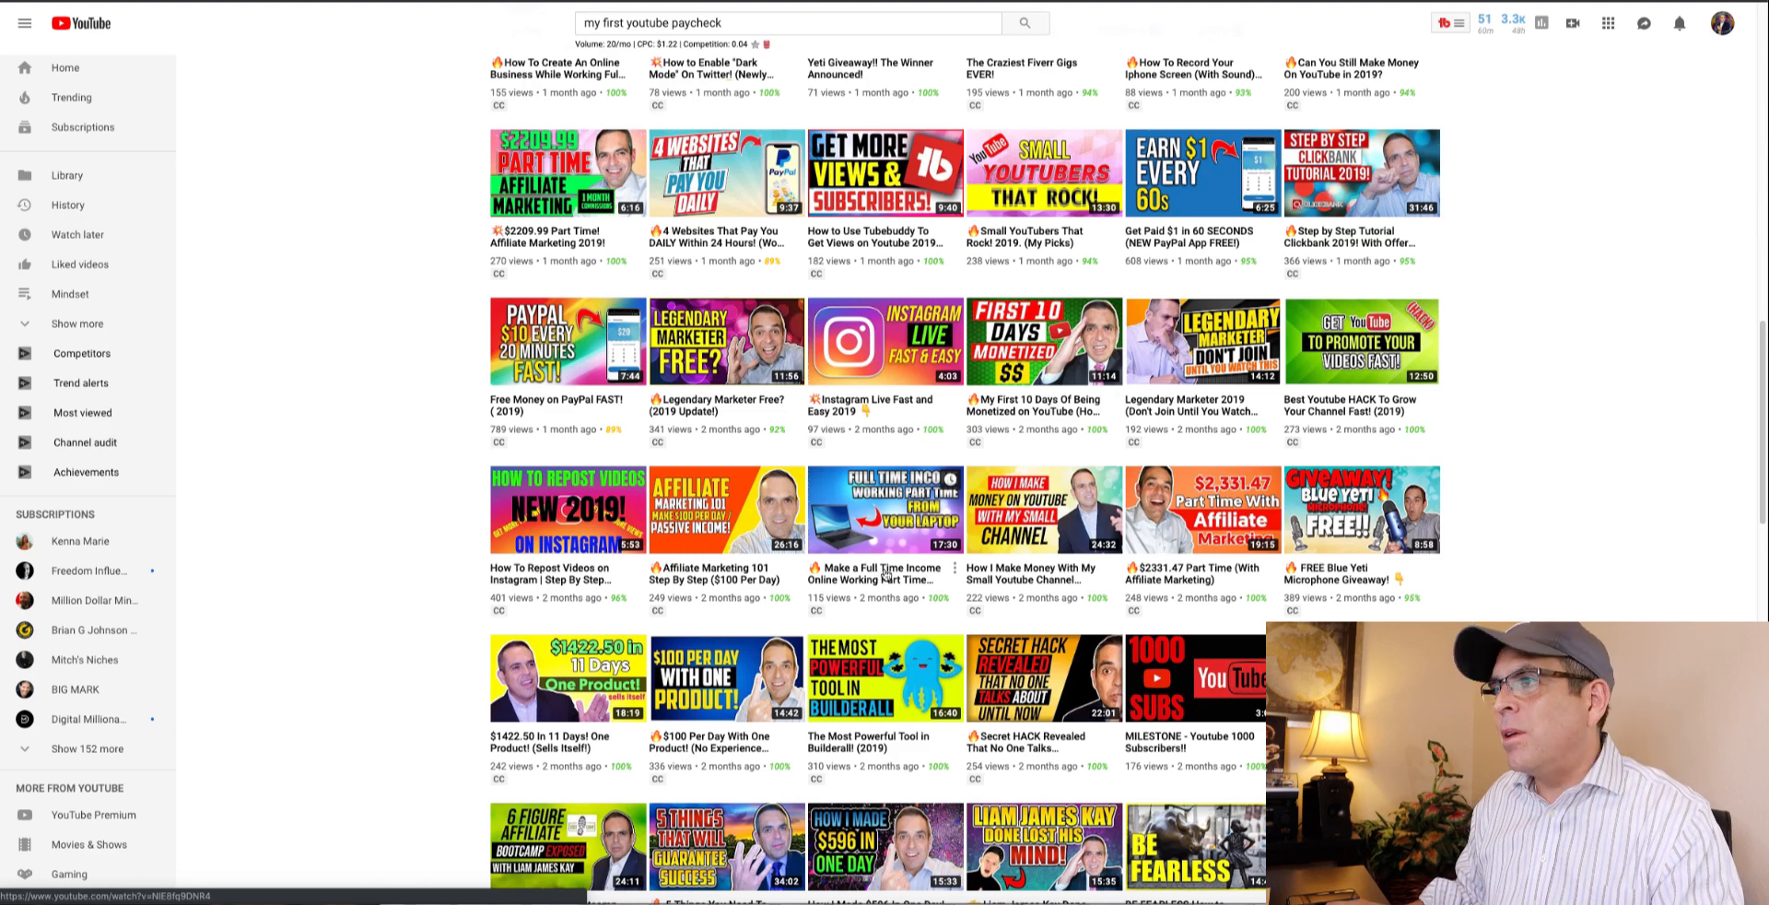
scroll("down", 3)
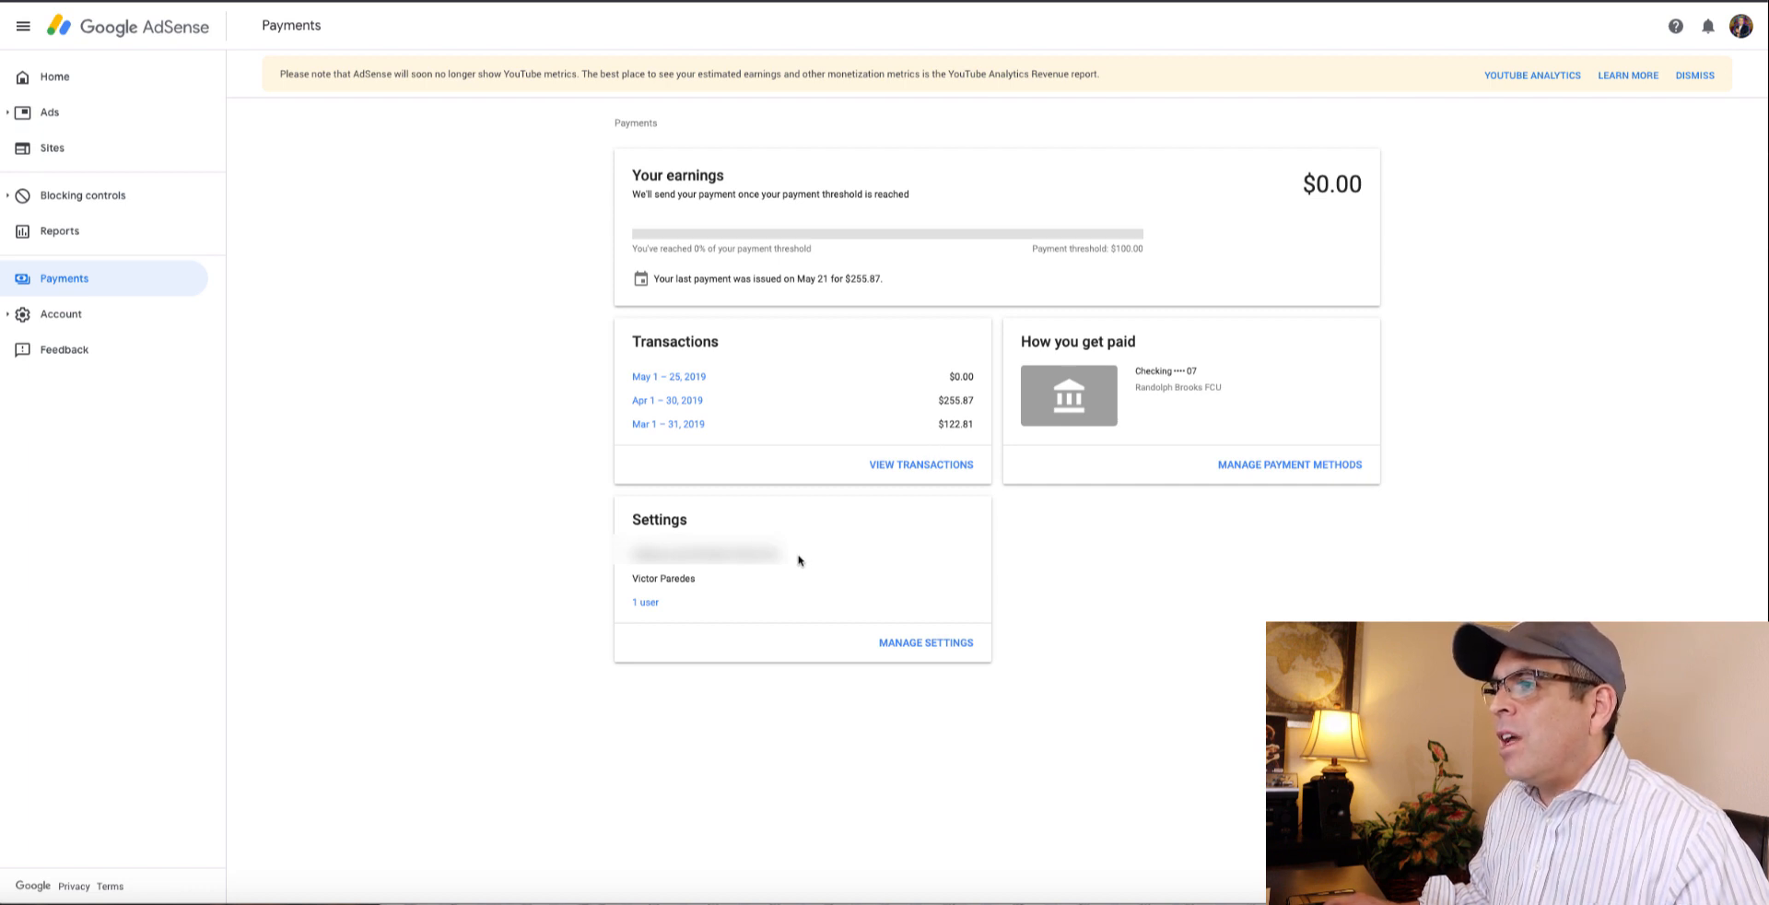
mouse_move(790, 558)
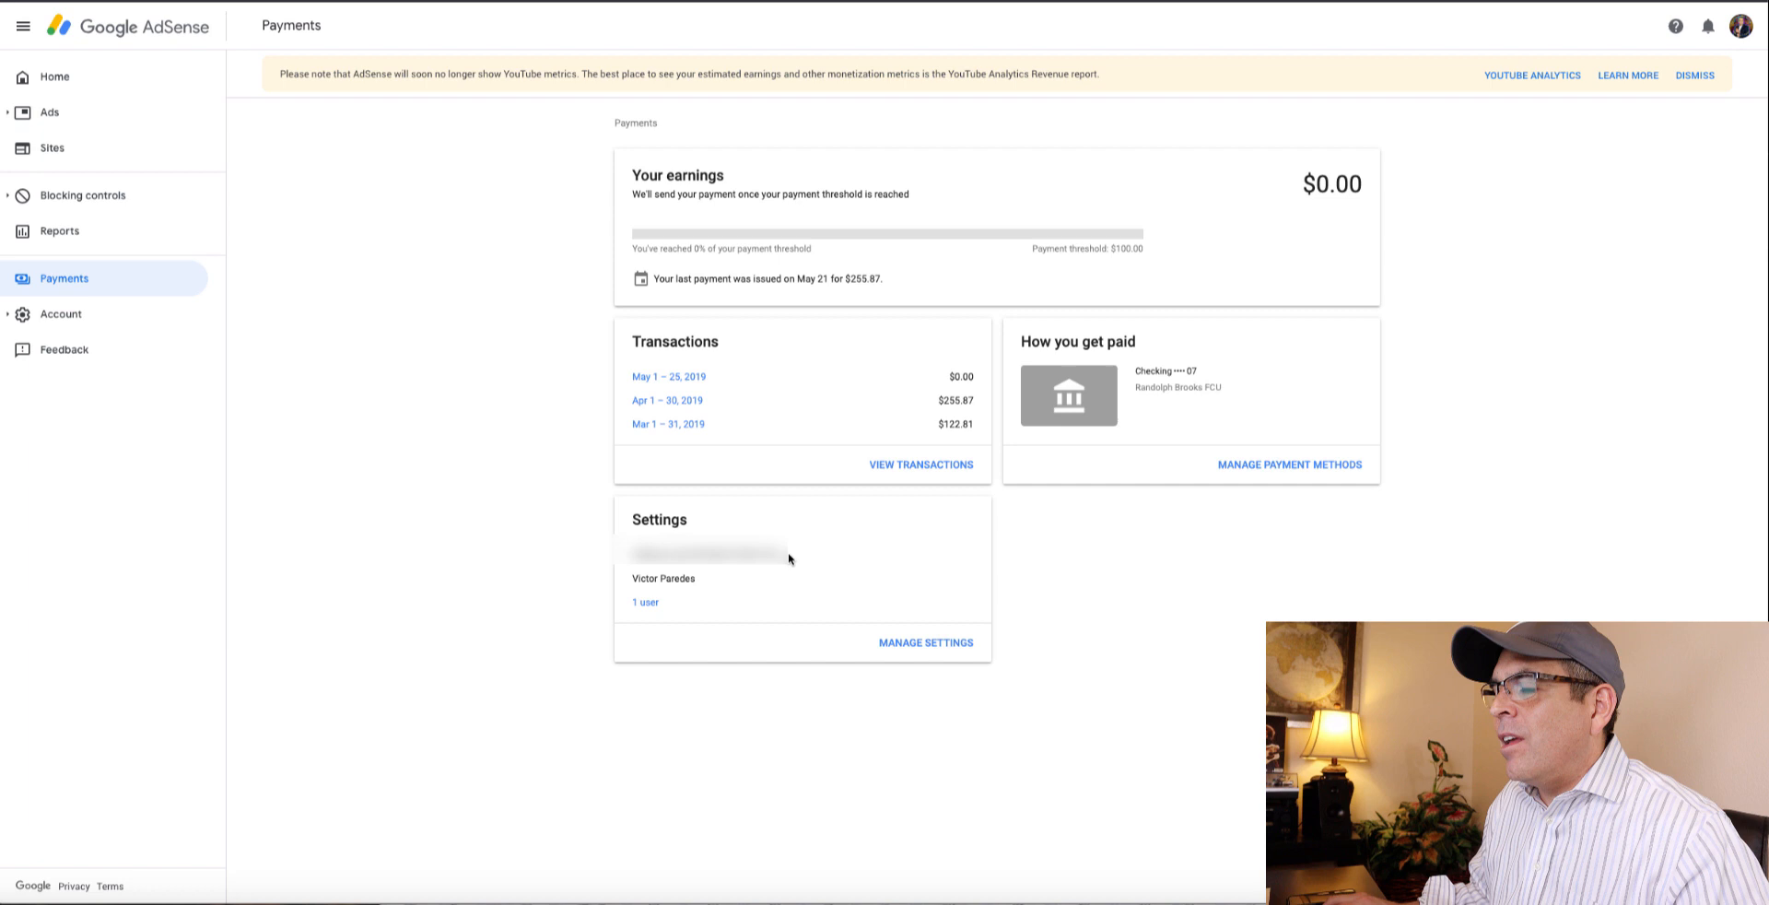
mouse_move(1200, 328)
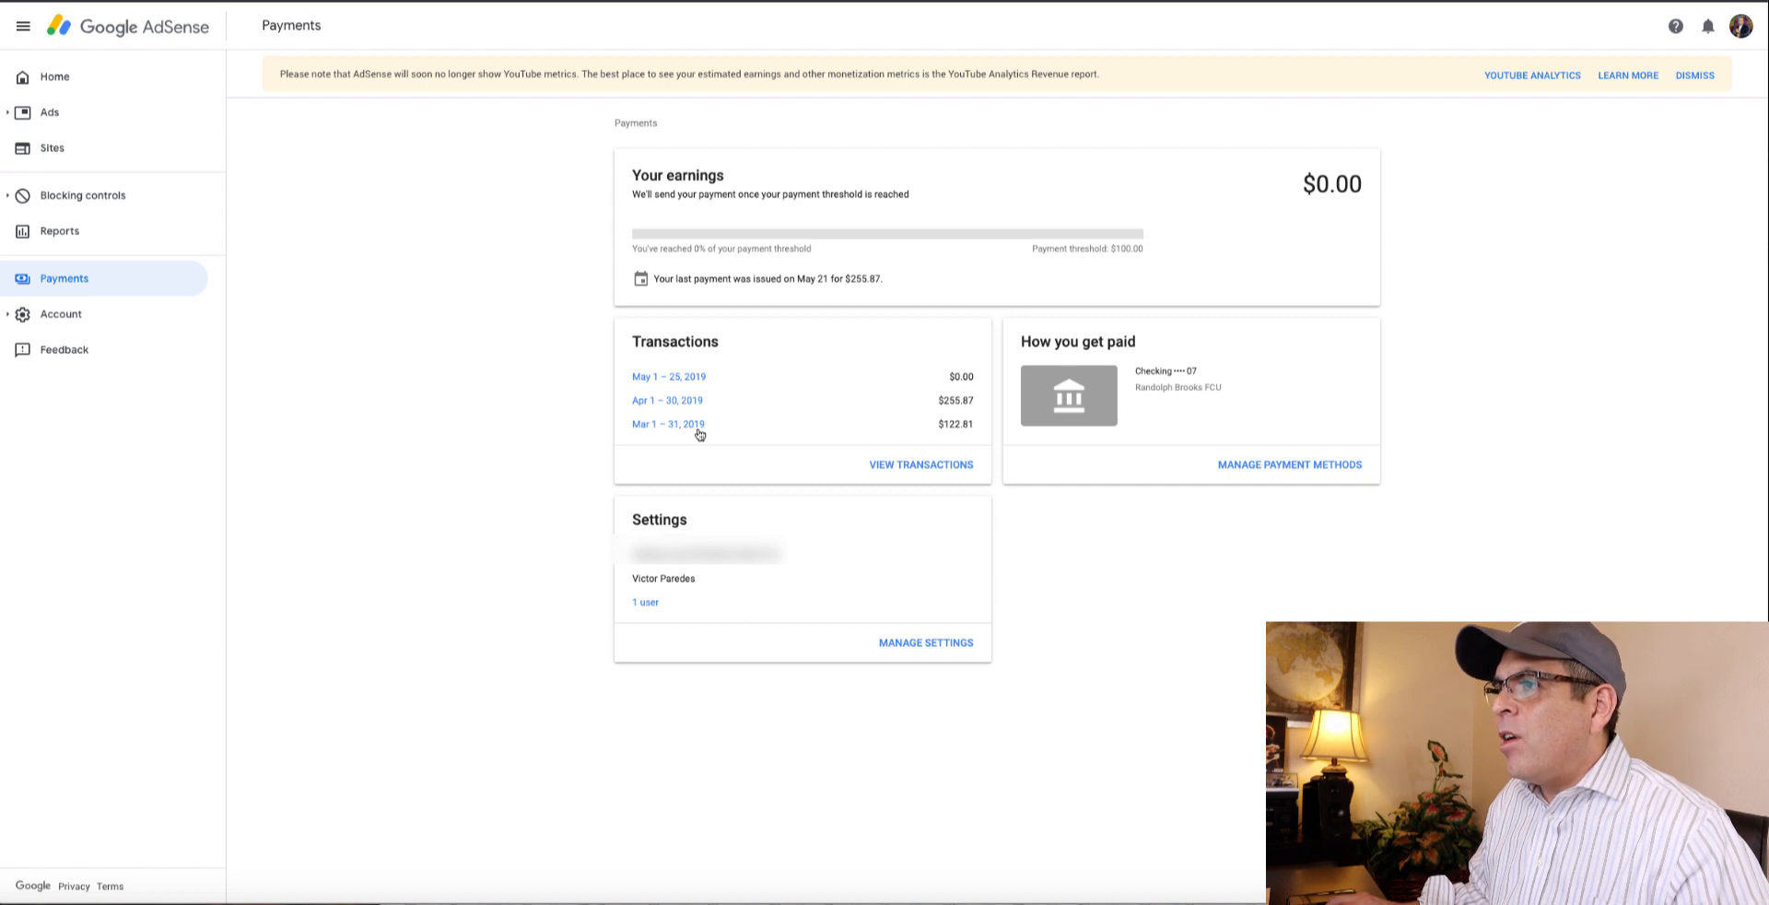
mouse_move(683, 434)
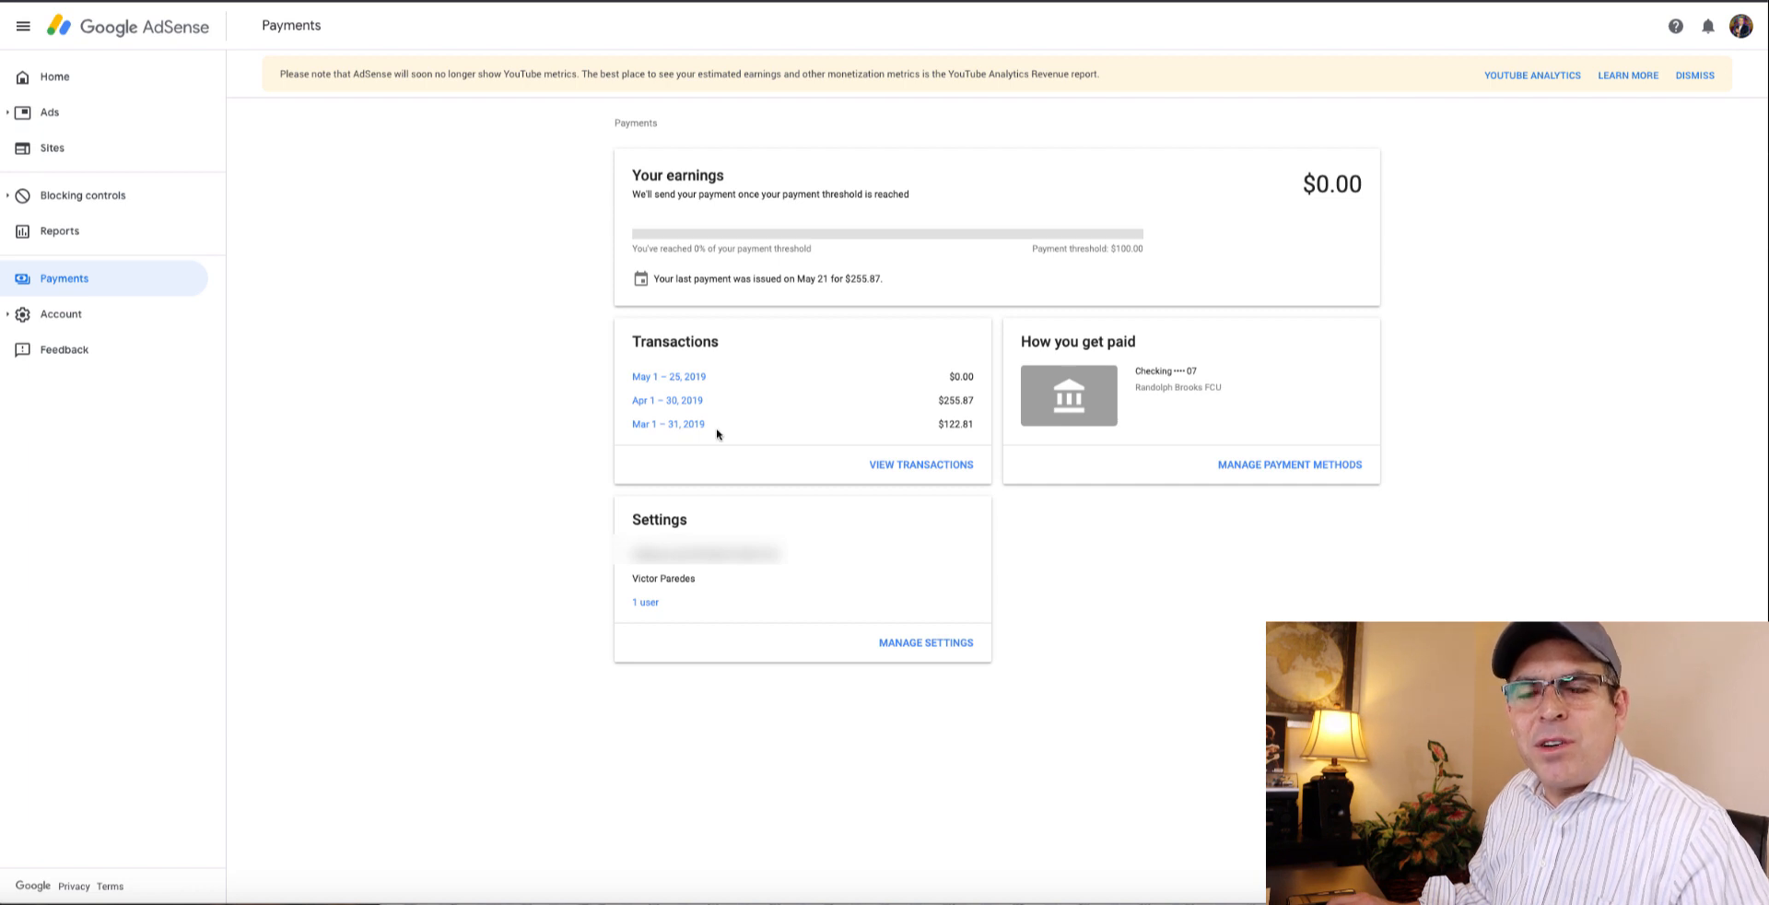
mouse_move(689, 427)
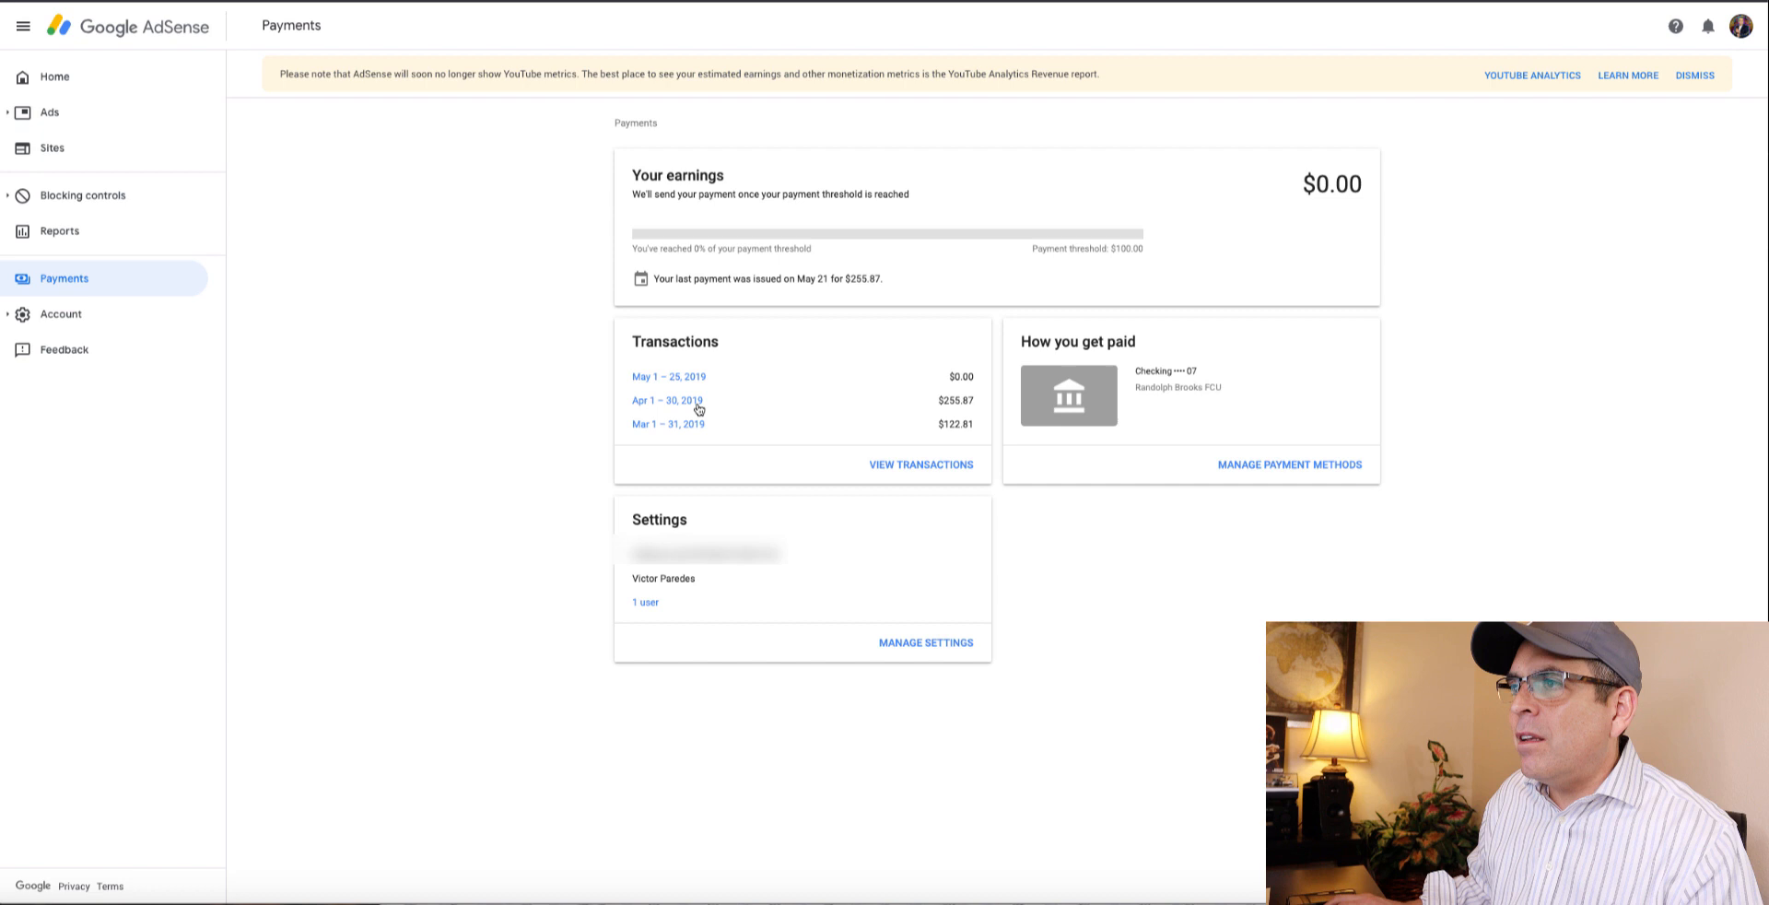
mouse_move(900, 417)
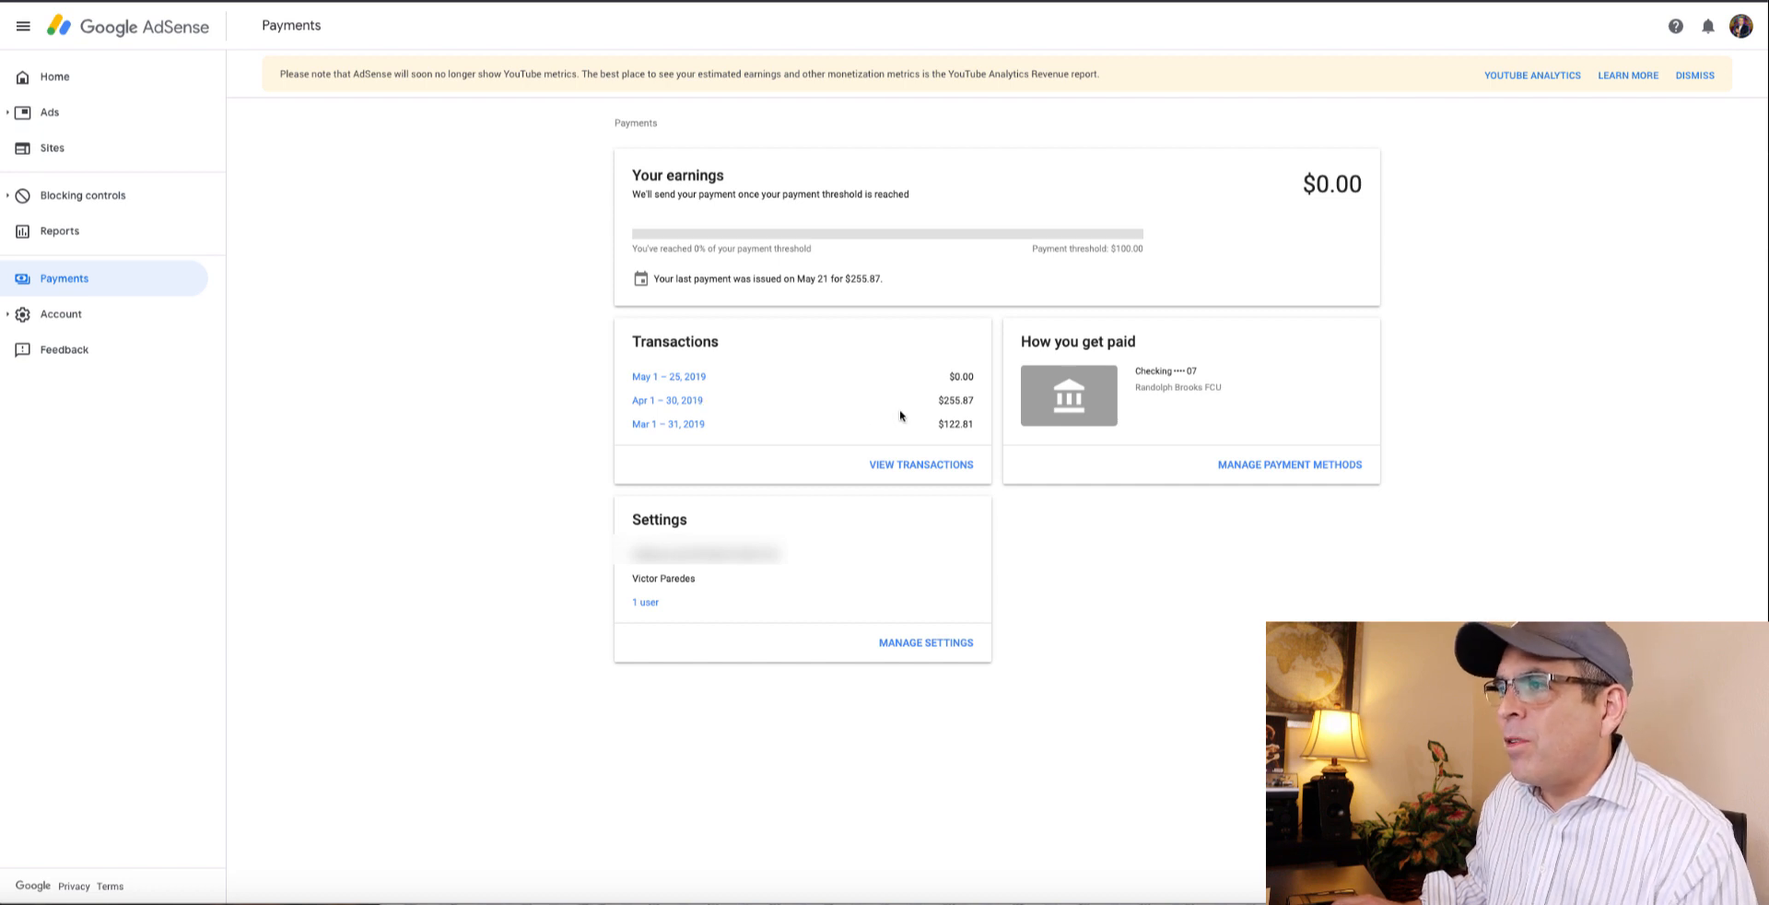
mouse_move(958, 409)
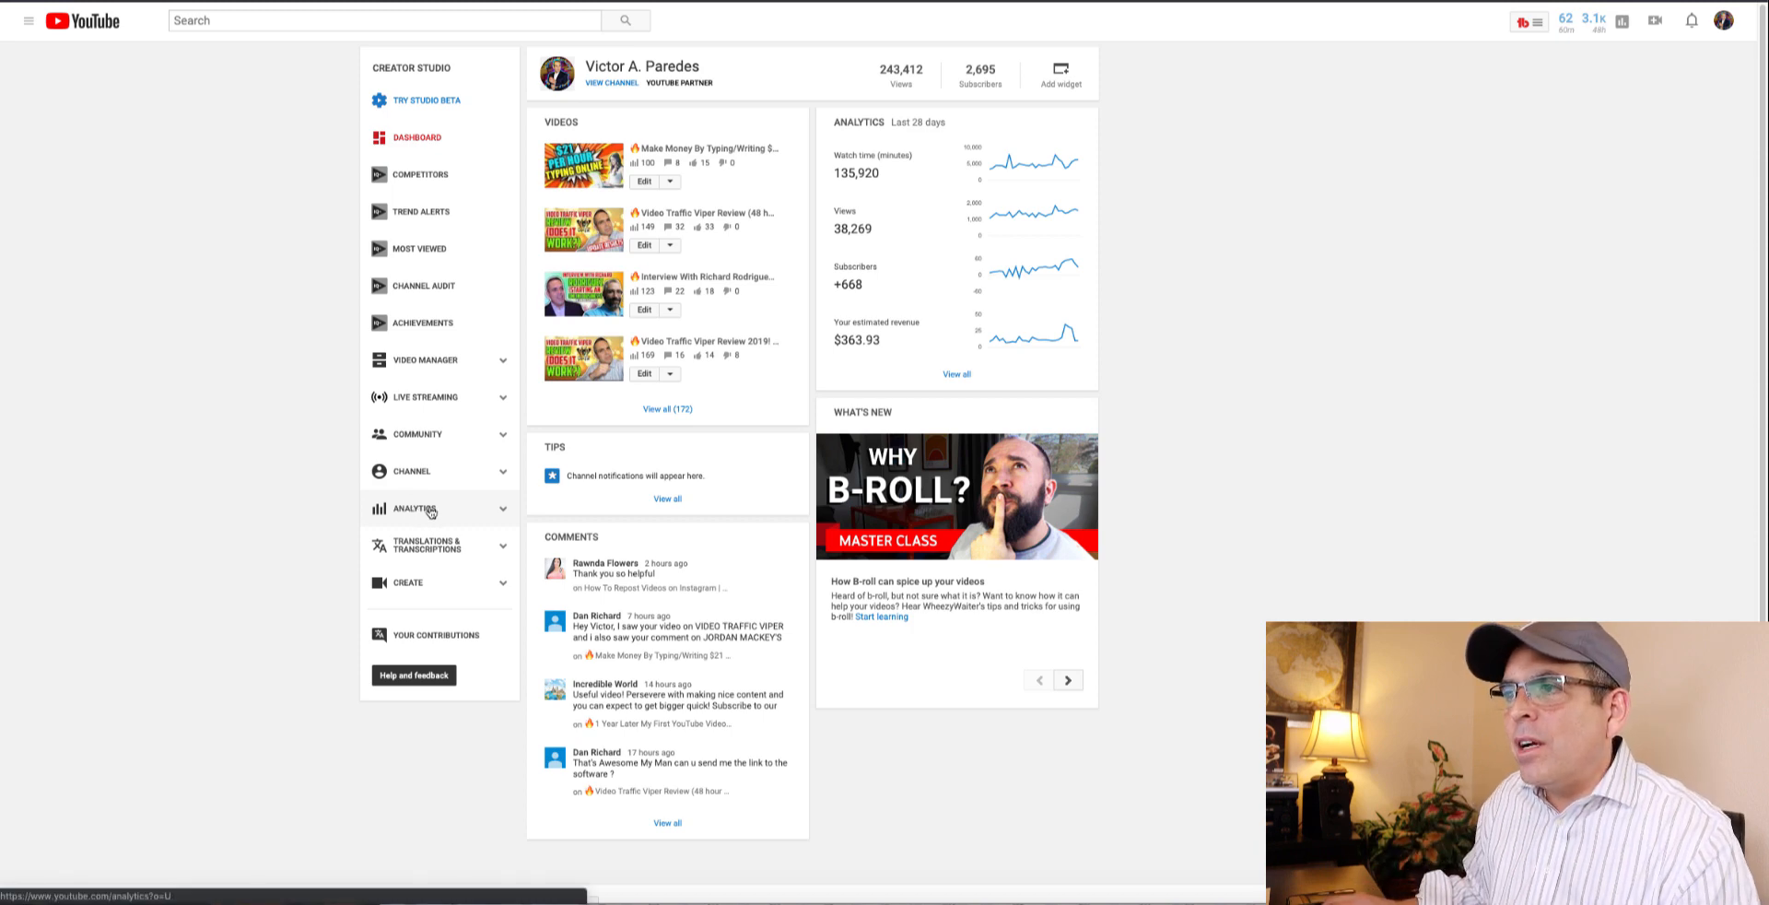
Step: Open Analytics to view the 28-day Overview with watch time, views and revenue
left_click(418, 508)
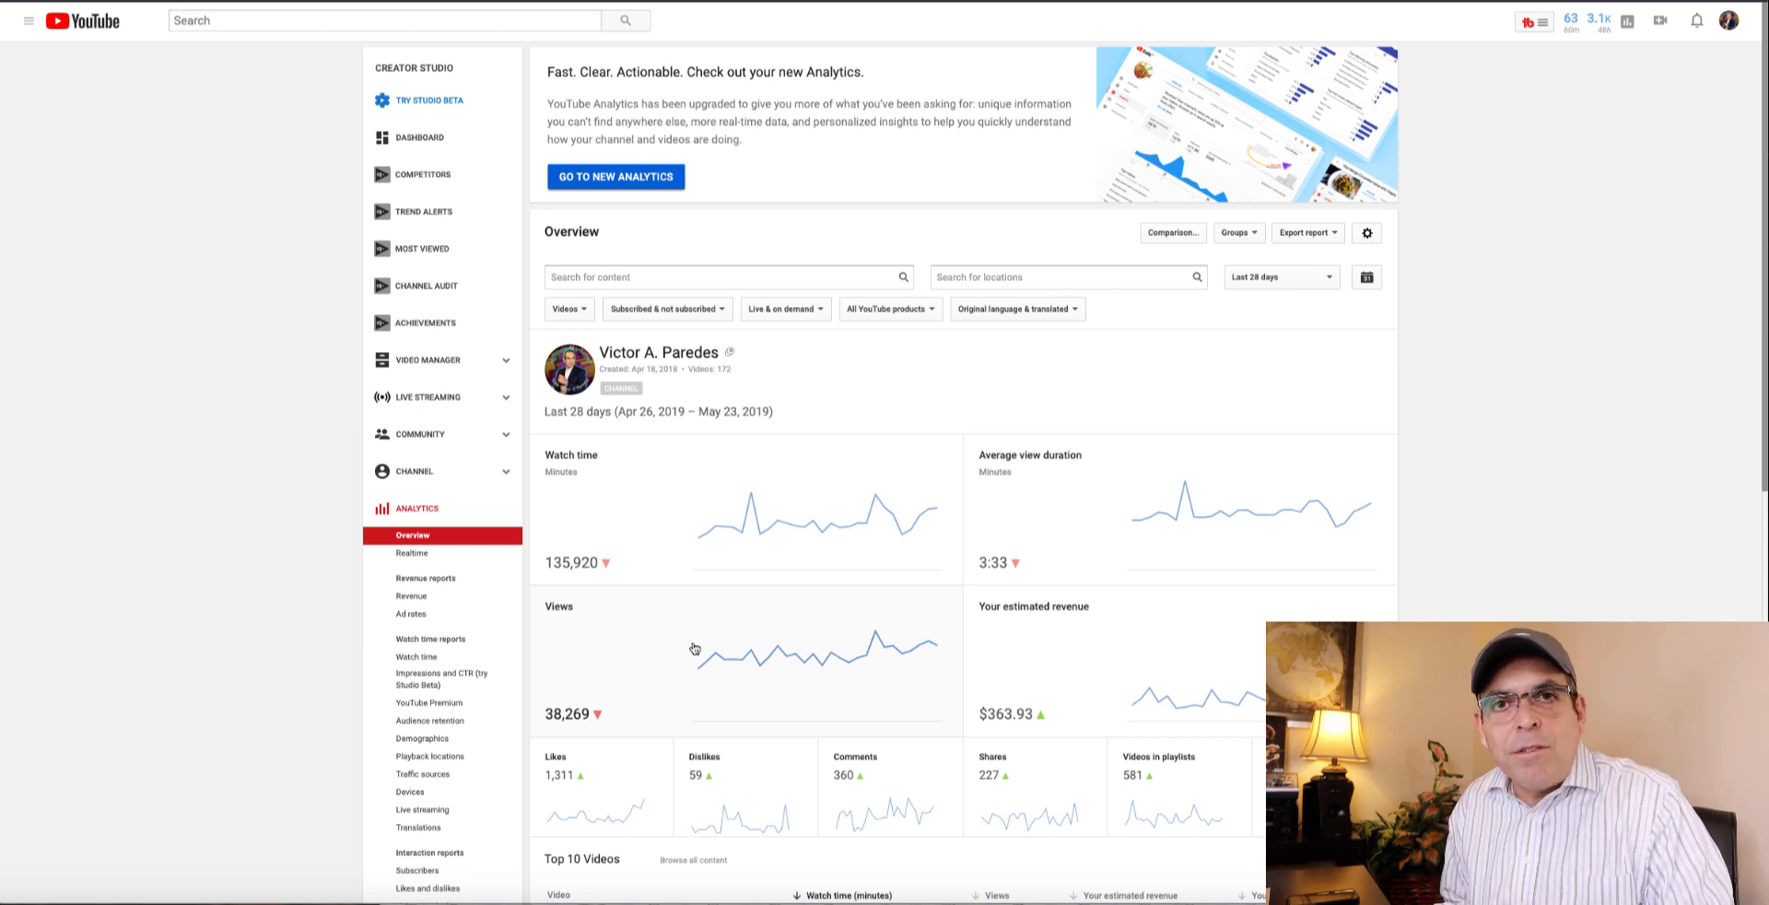
Step: View this month's Revenue report, then the Ad rates report ($544.81 revenue, $19.04 CPM)
left_click(411, 596)
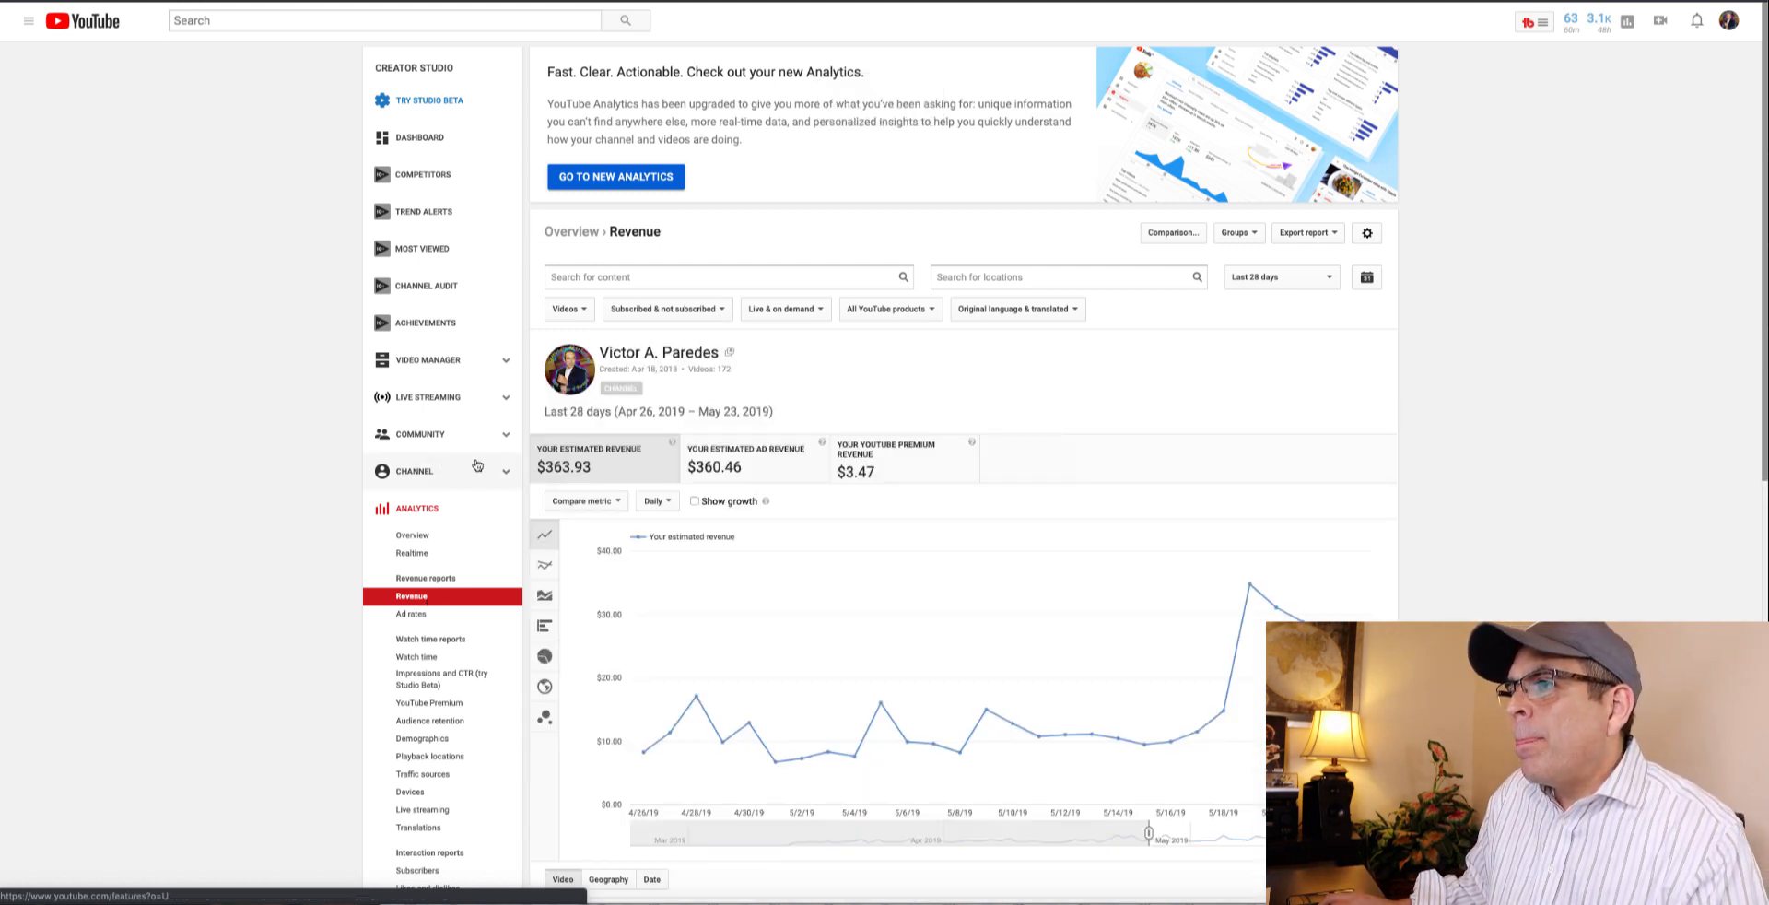
left_click(1278, 277)
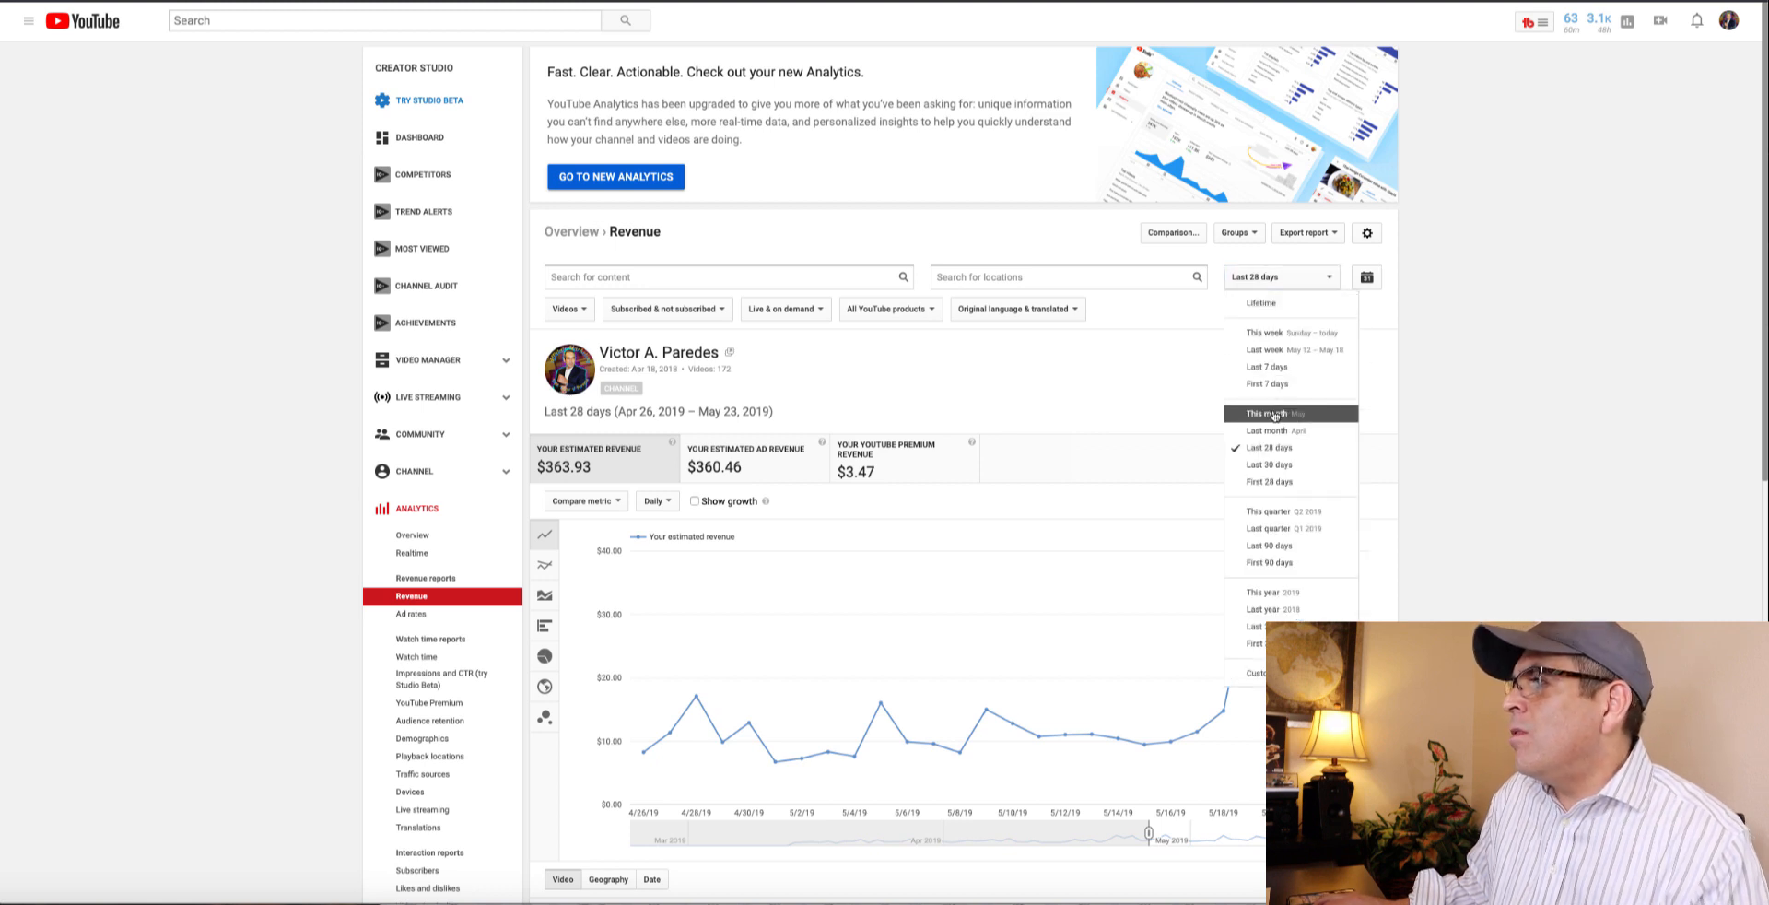
left_click(1272, 412)
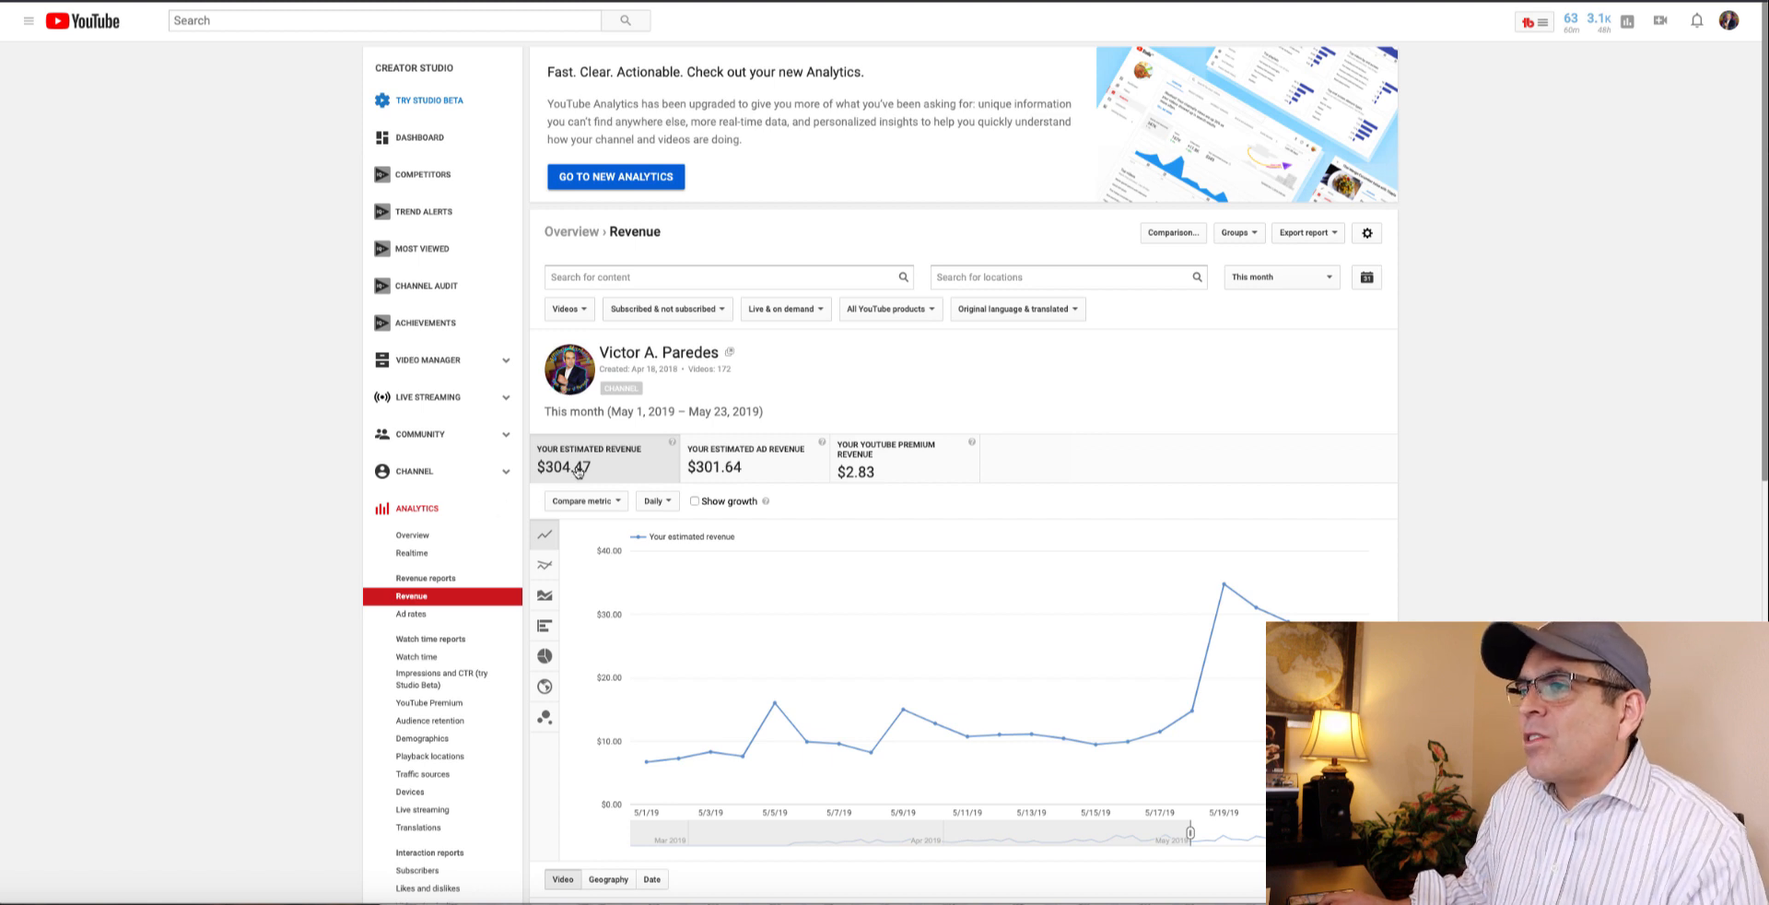
mouse_move(568, 472)
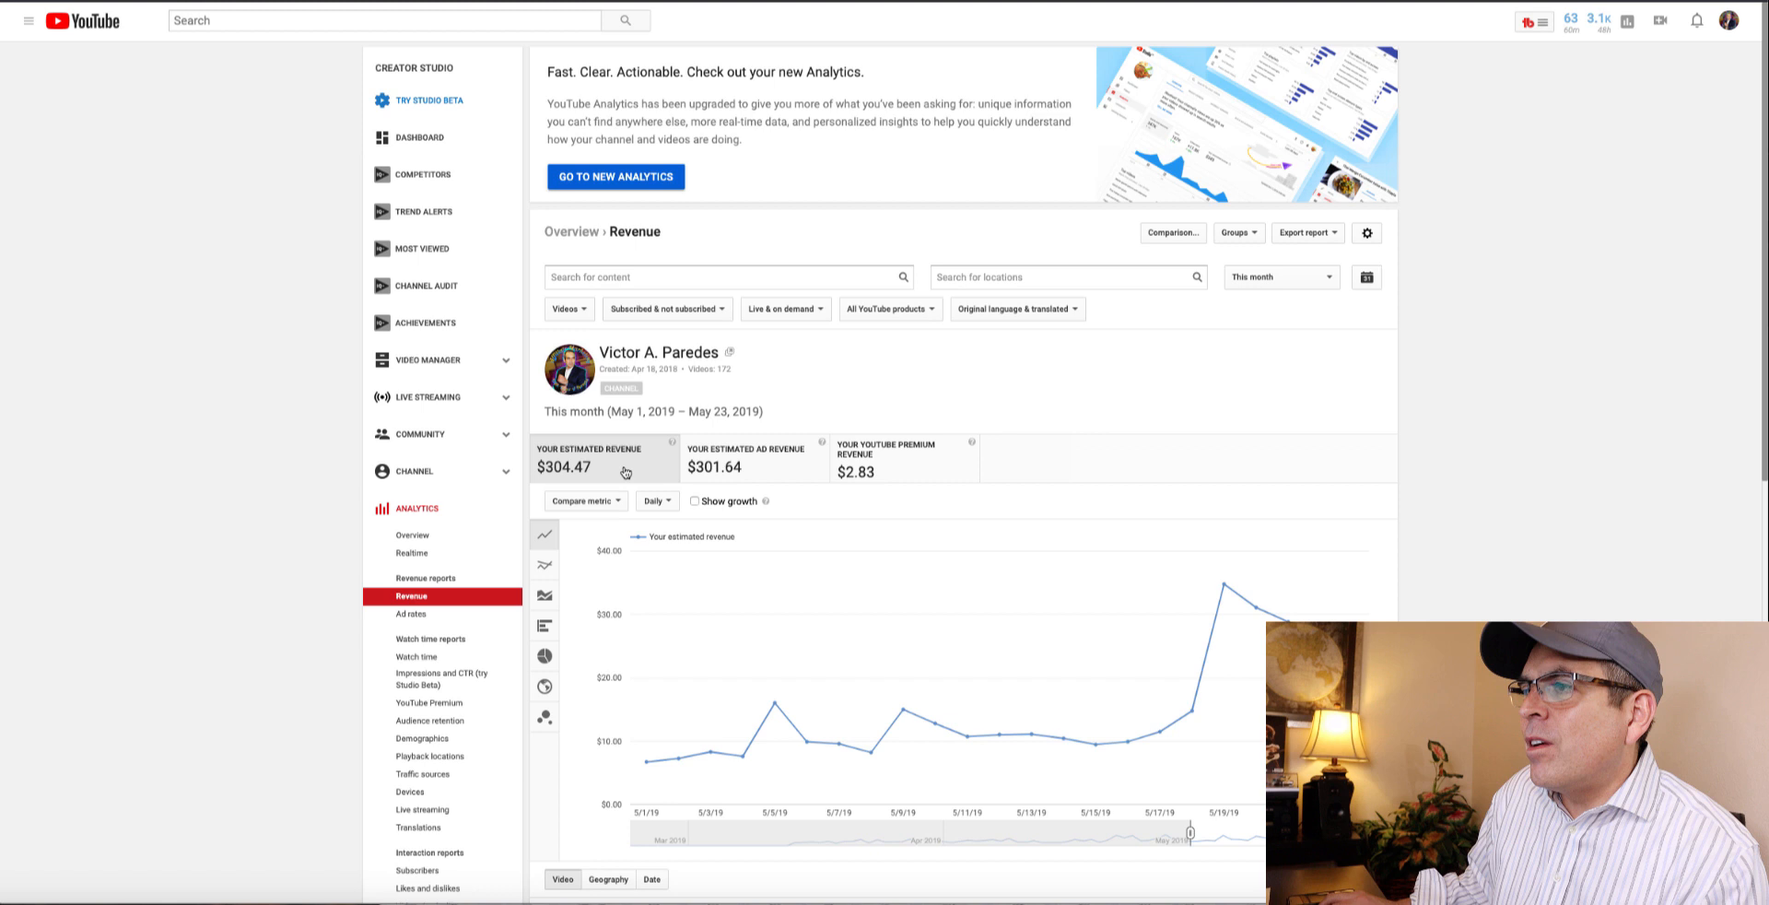
mouse_move(413, 597)
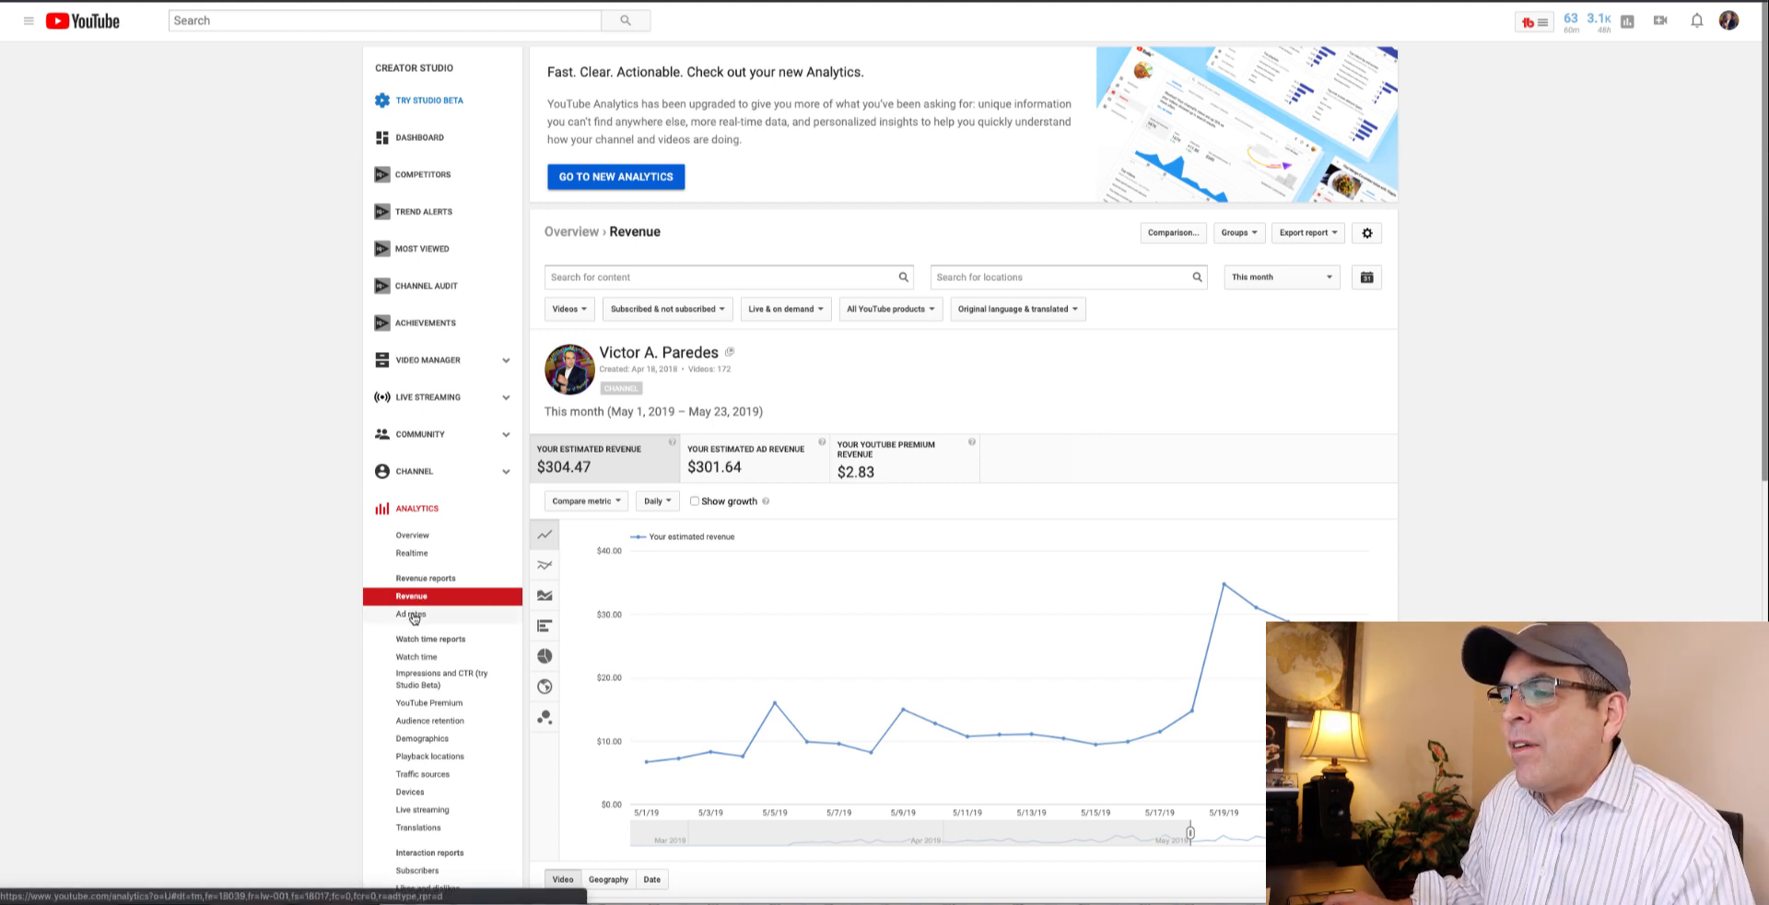
left_click(409, 613)
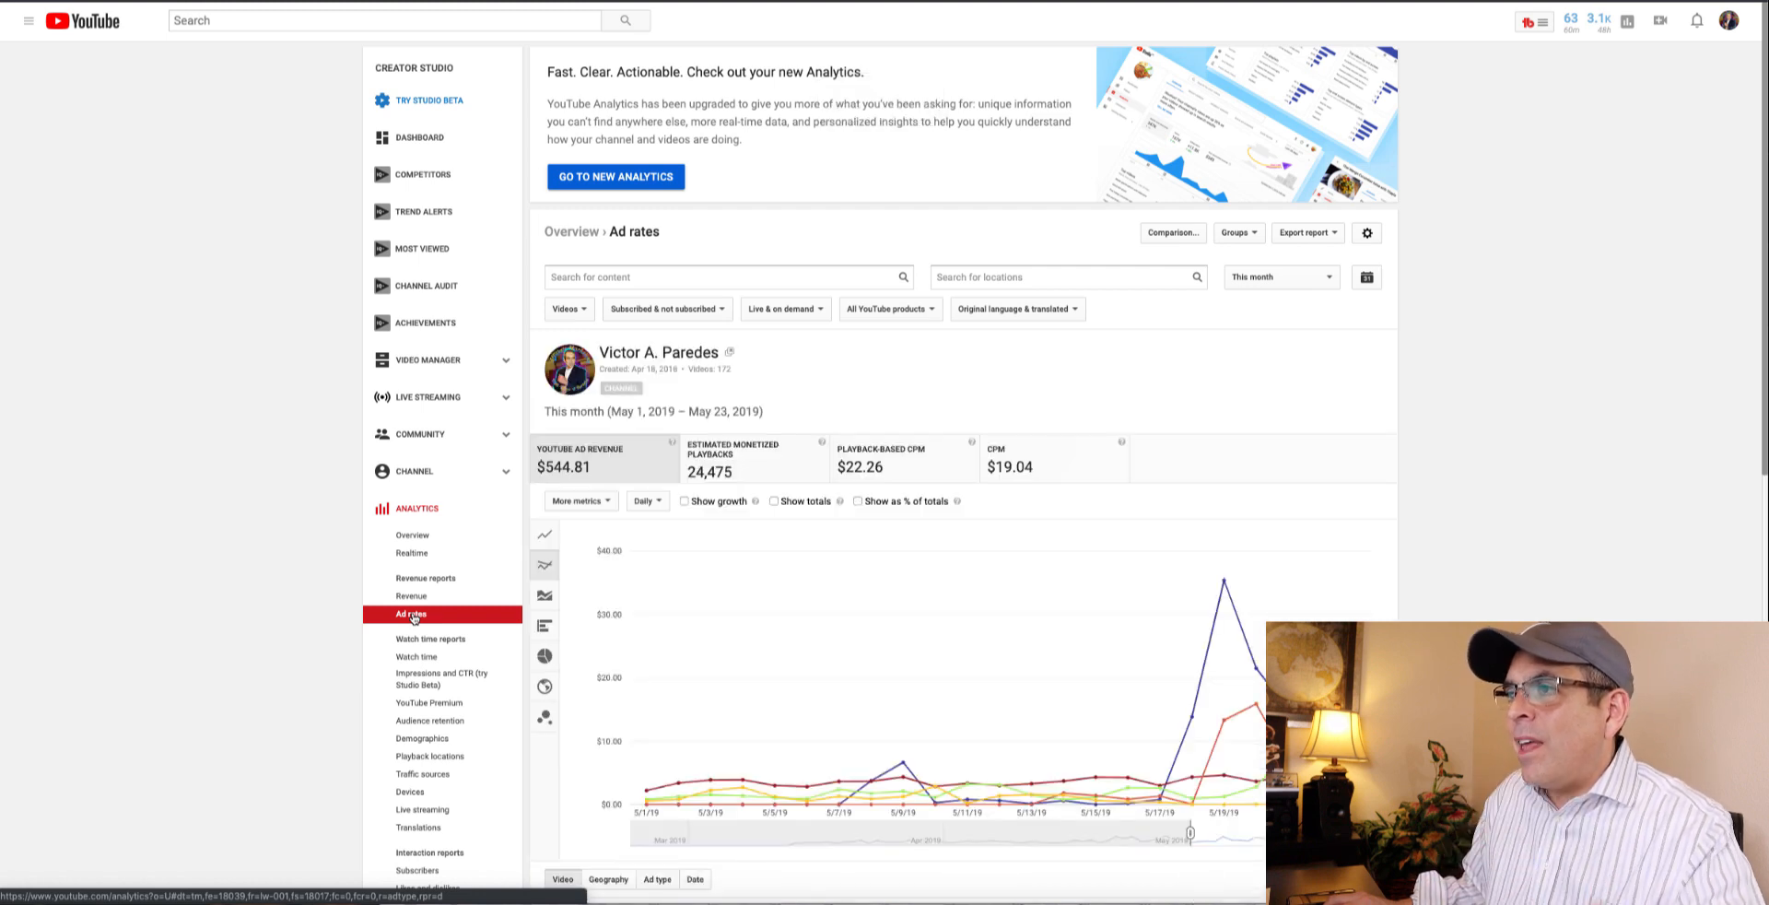
mouse_move(649, 461)
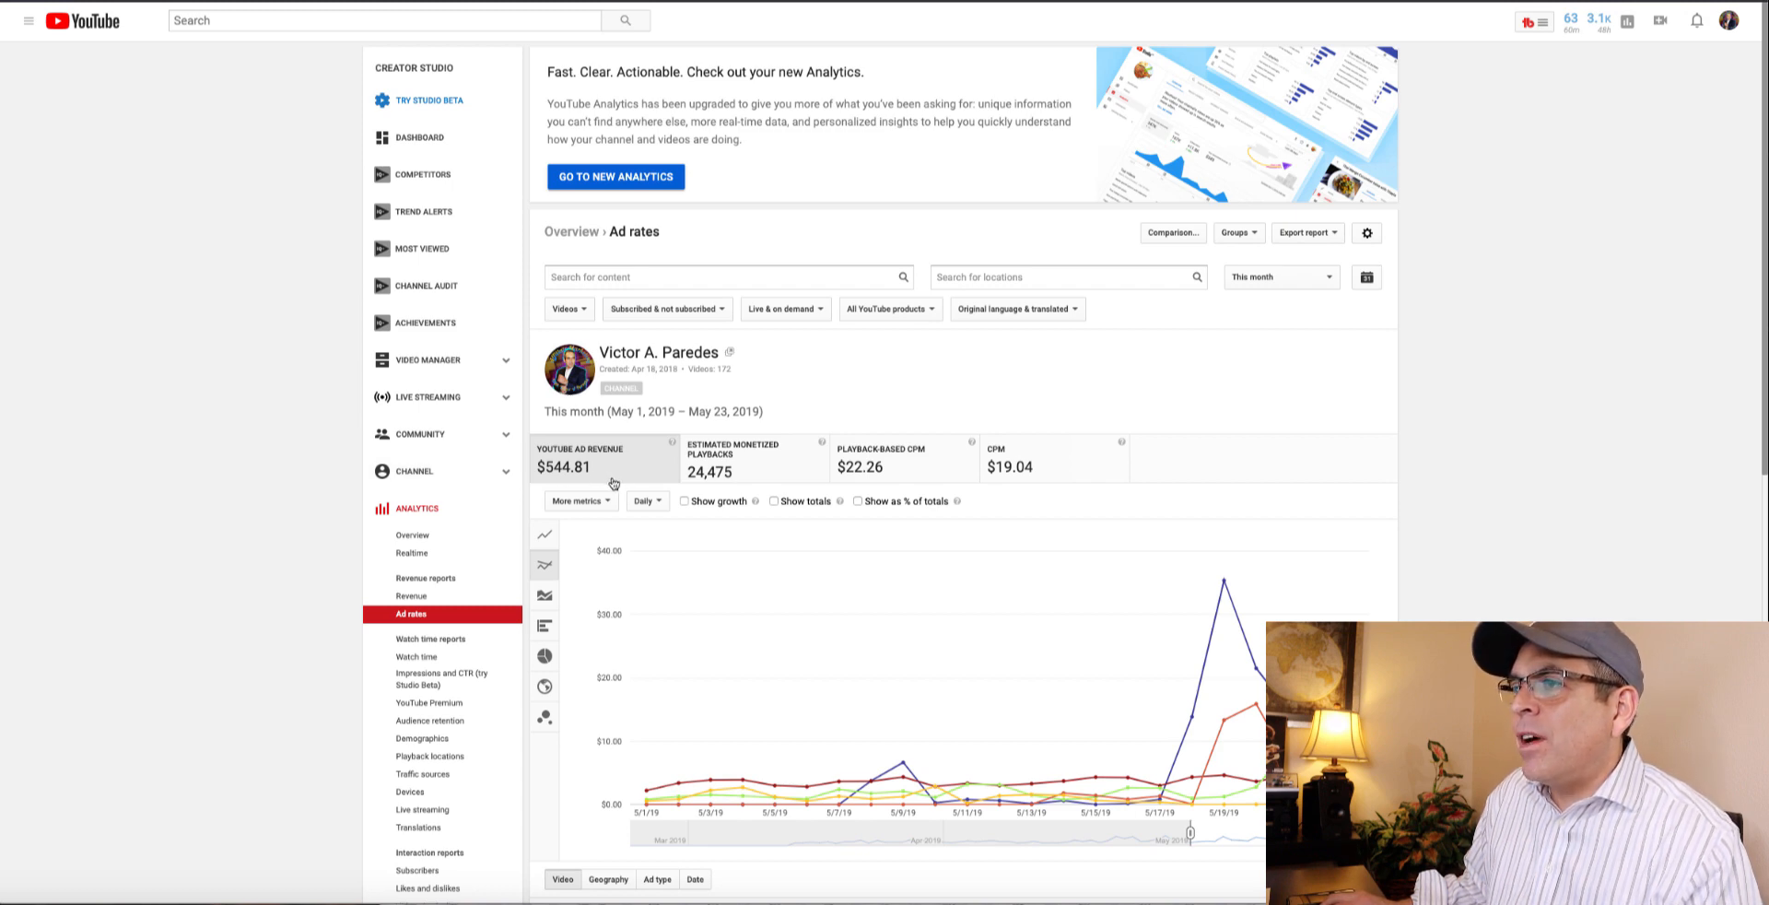
left_click(411, 596)
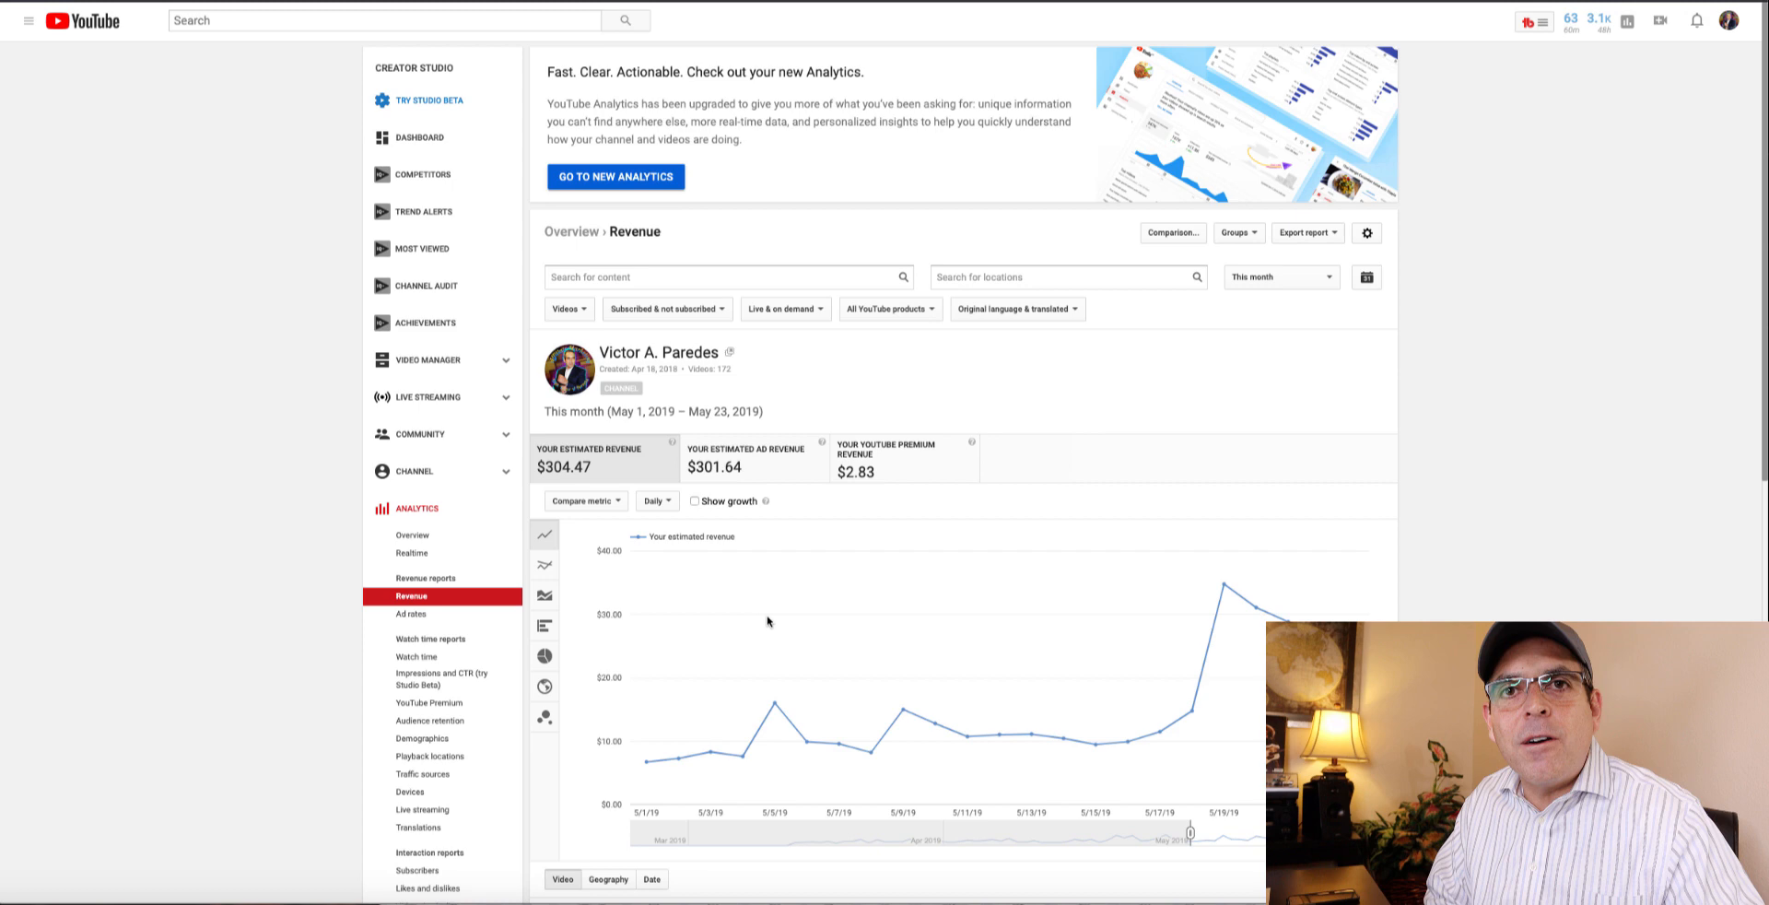
mouse_move(555, 98)
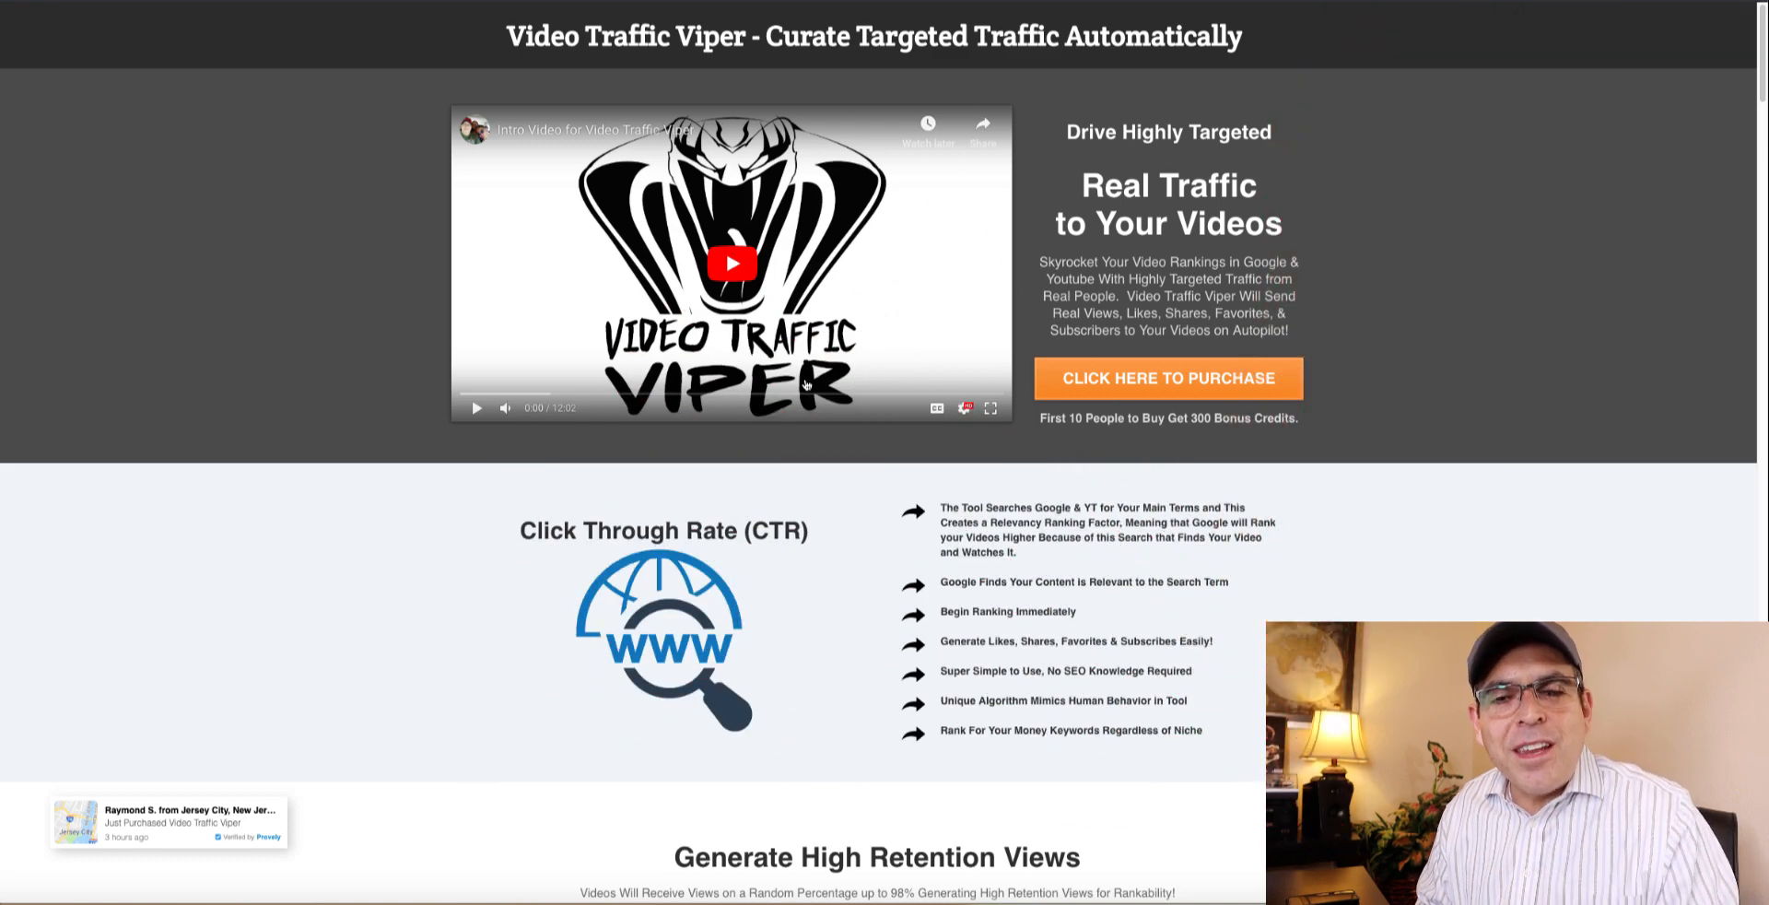
mouse_move(735, 296)
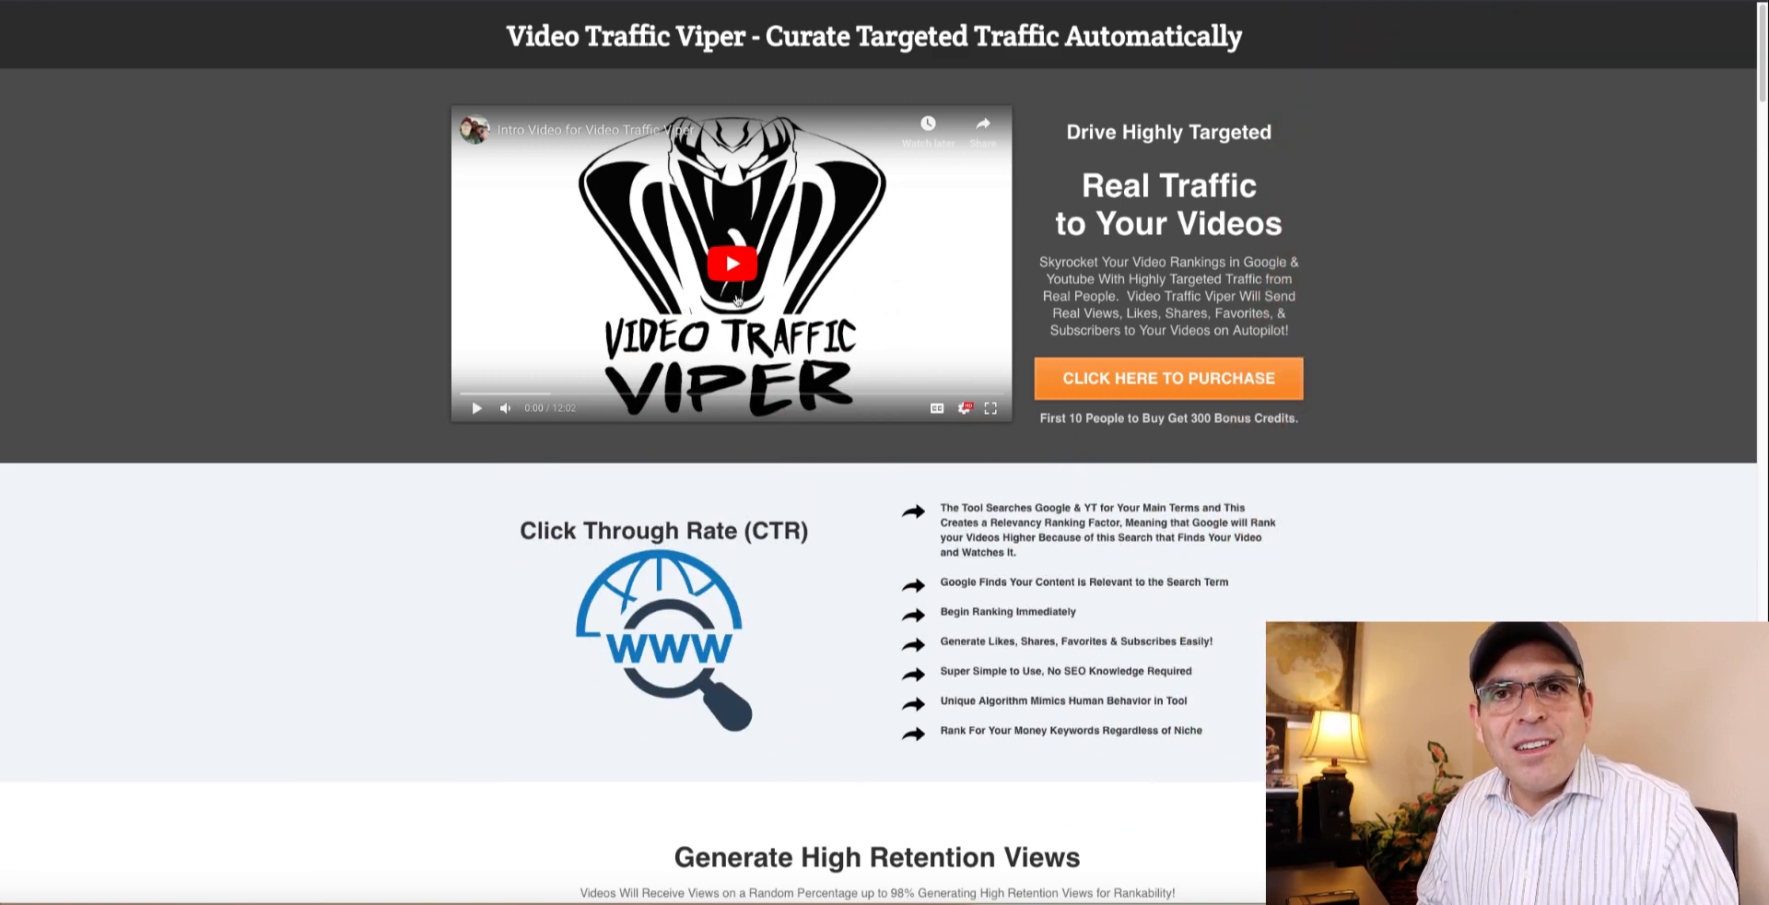